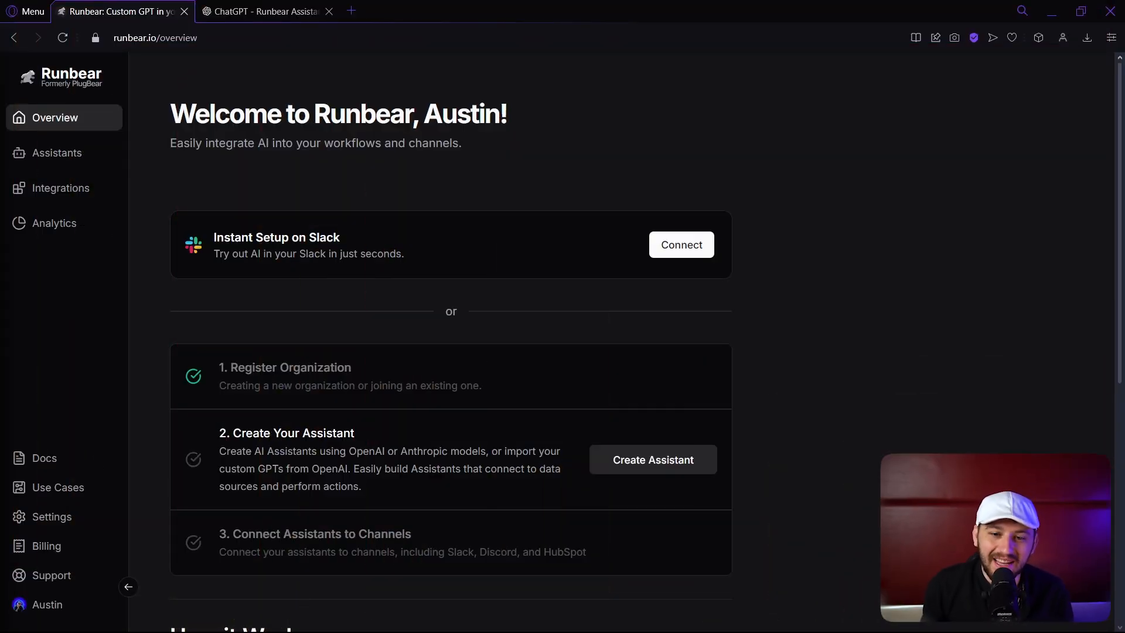
Start creating a new assistant from the Overview page
click(652, 459)
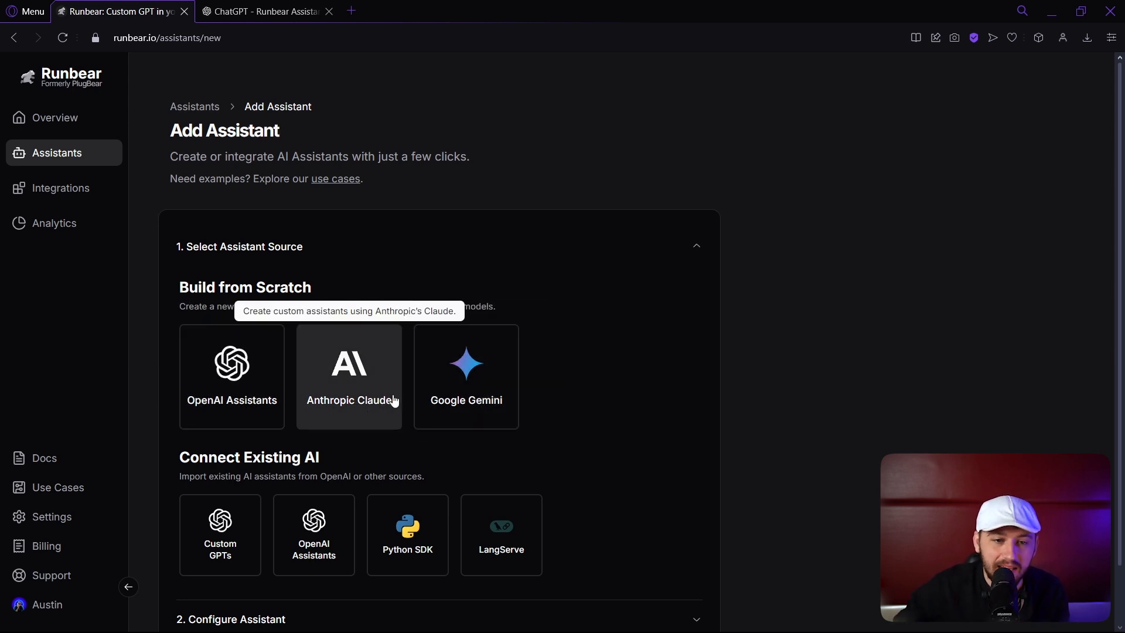
mouse_move(530, 371)
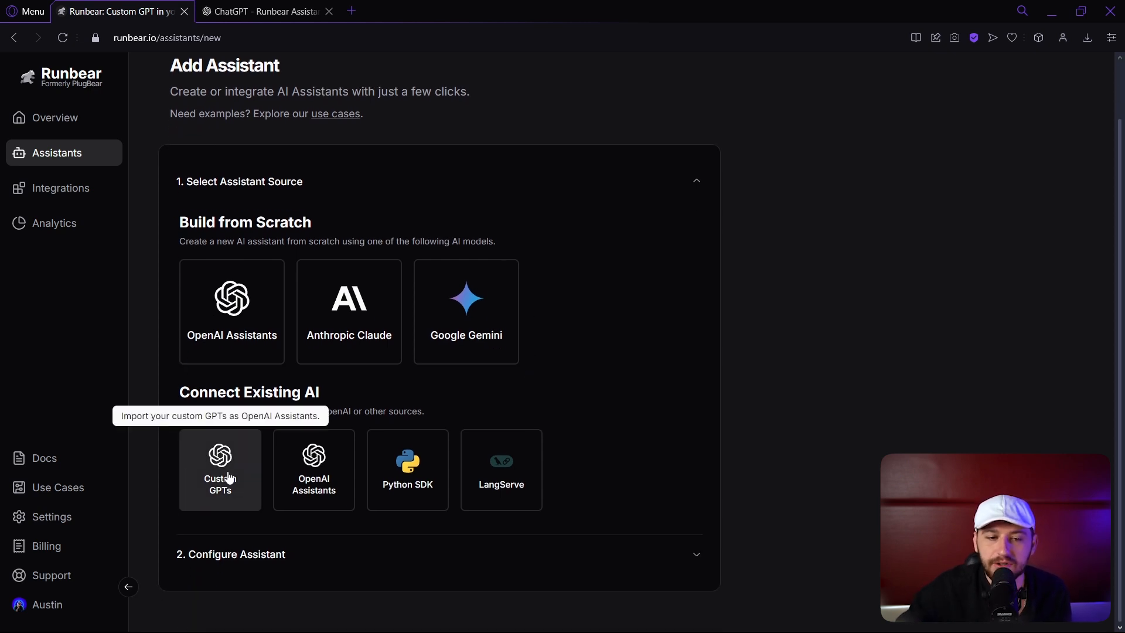
mouse_move(314, 528)
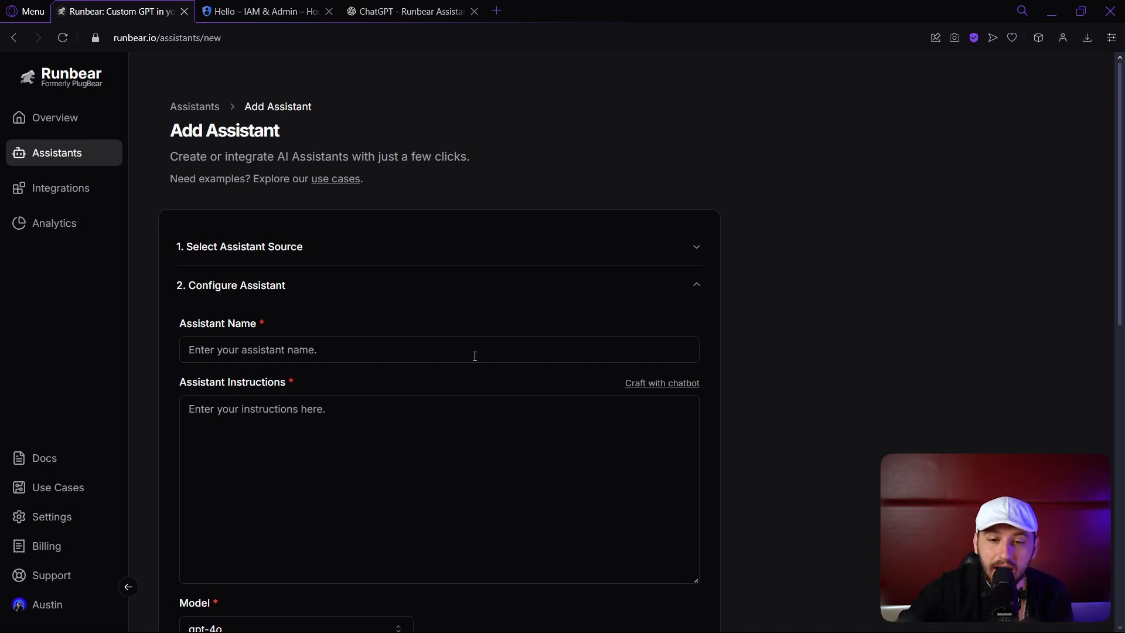
mouse_move(631, 389)
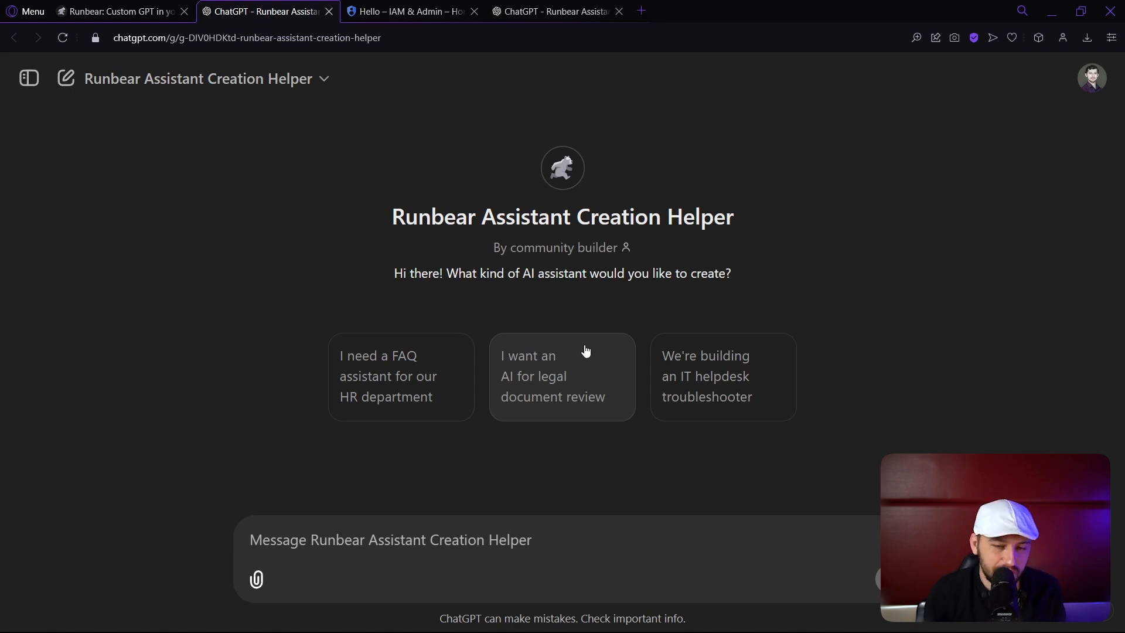
Ask the helper GPT: 'I want a customer service chatbot for cellphone service'
text(I want a customer service chatbot for cellphone service)
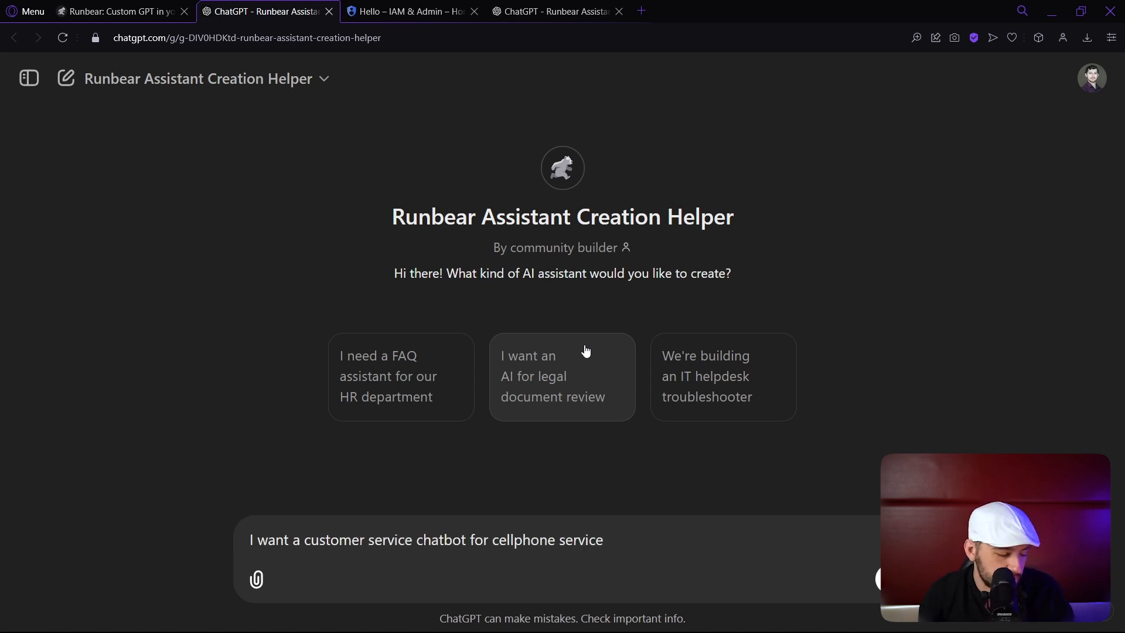
key(Return)
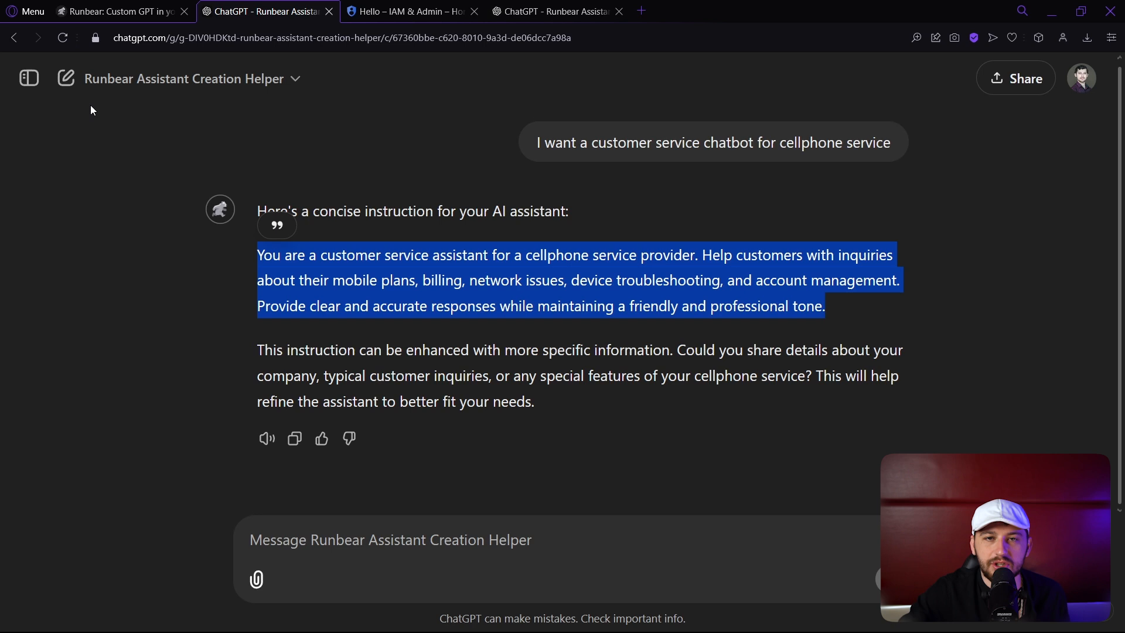
Paste the instructions, name it Customer Support Assistant, and choose the gpt-4o-mini model
click(119, 11)
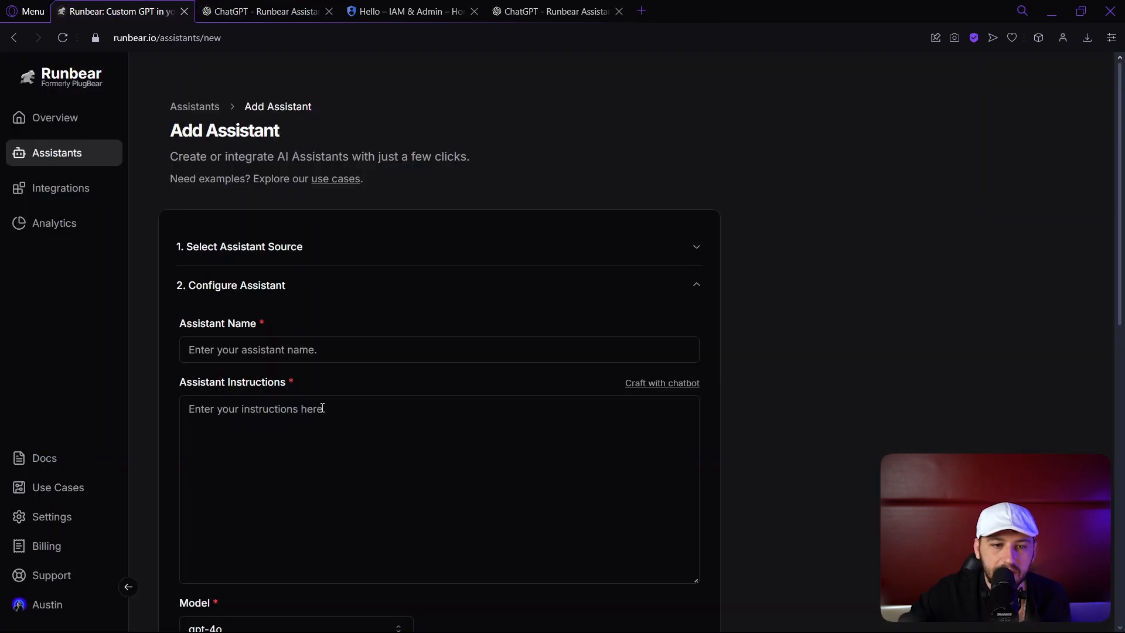
click(438, 349)
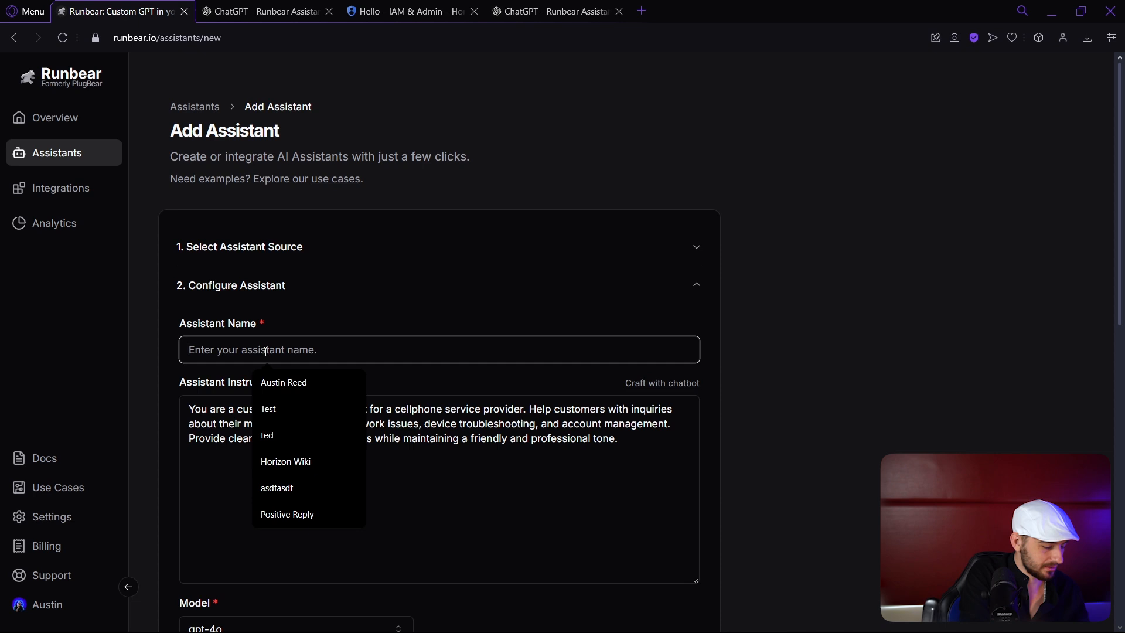
text(Customer Support Assistant)
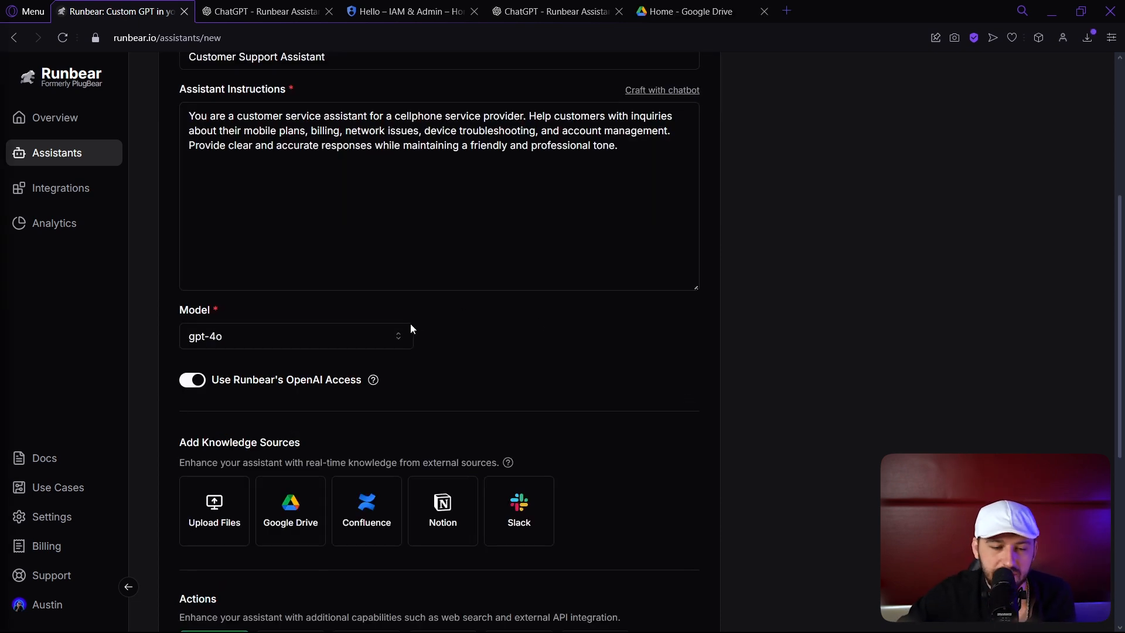
click(294, 336)
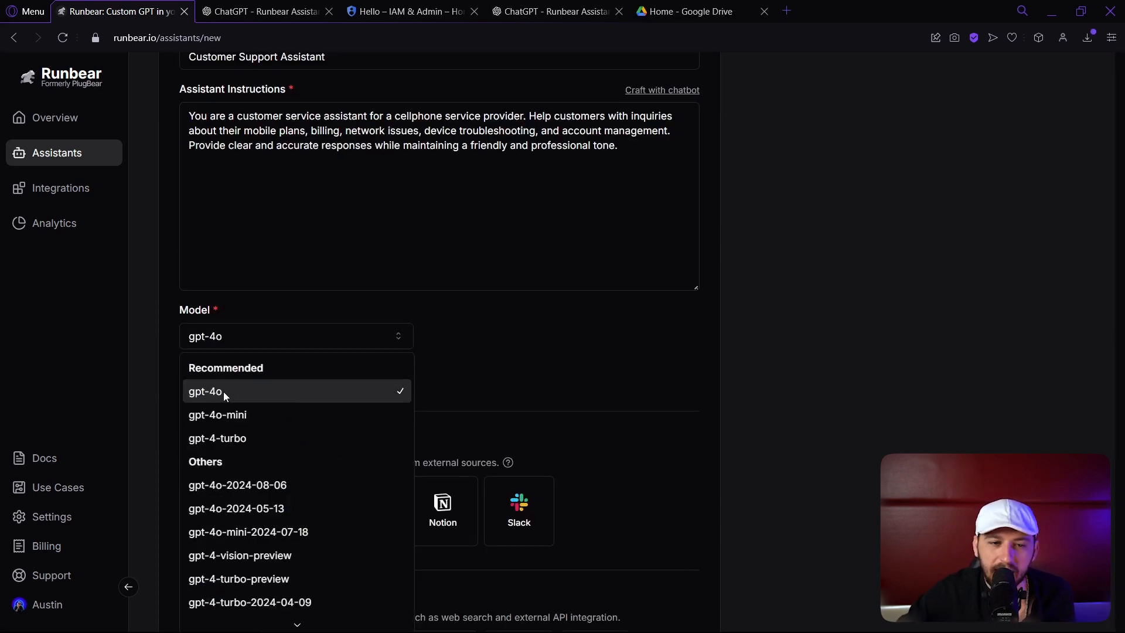
mouse_move(218, 415)
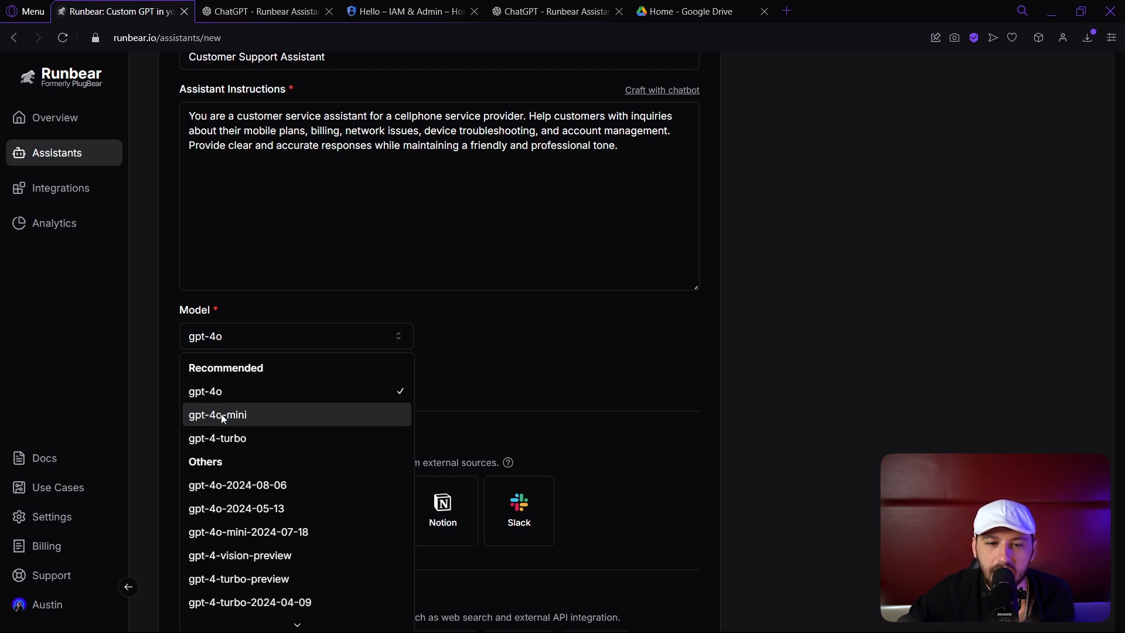
click(218, 415)
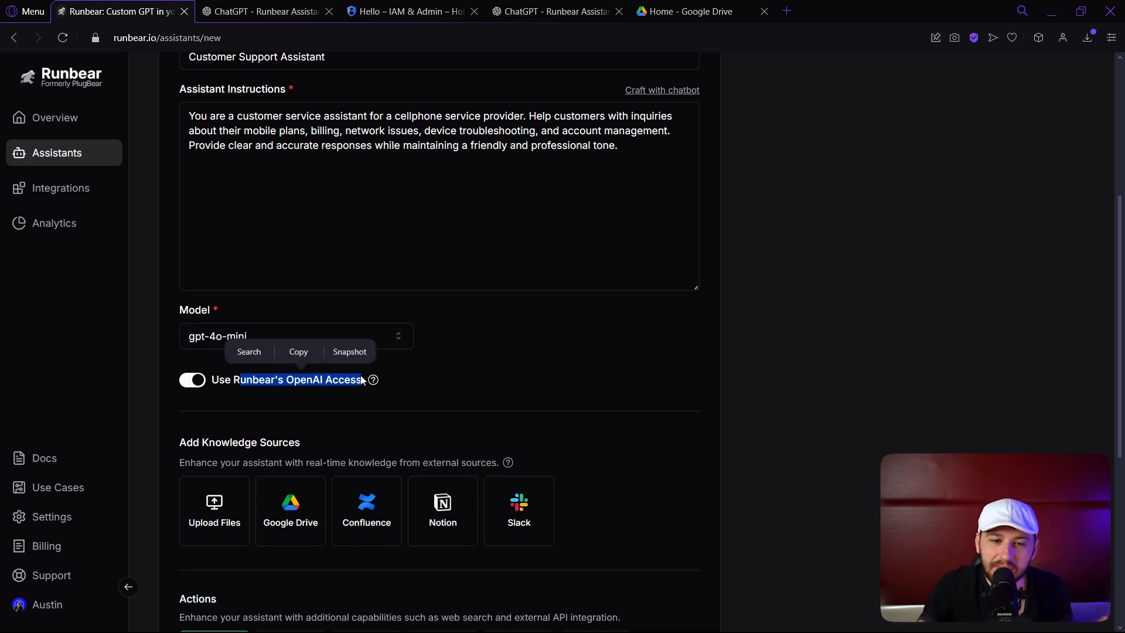
Upload Resolution Document.docx and Call Transcripts.docx as knowledge sources
scroll(down, 3)
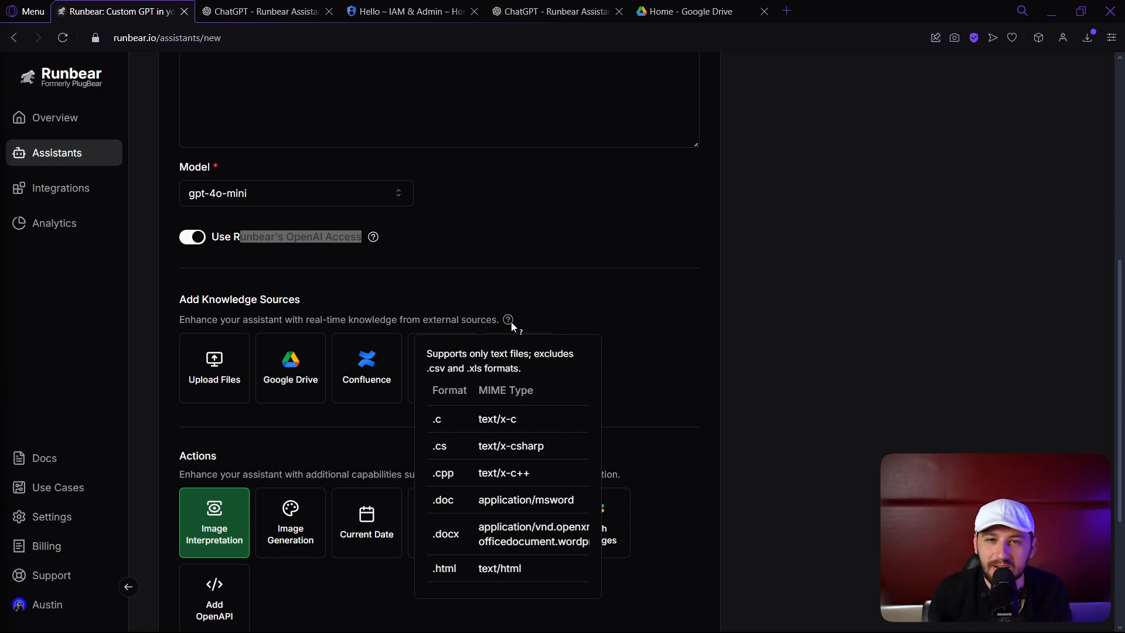
mouse_move(833, 288)
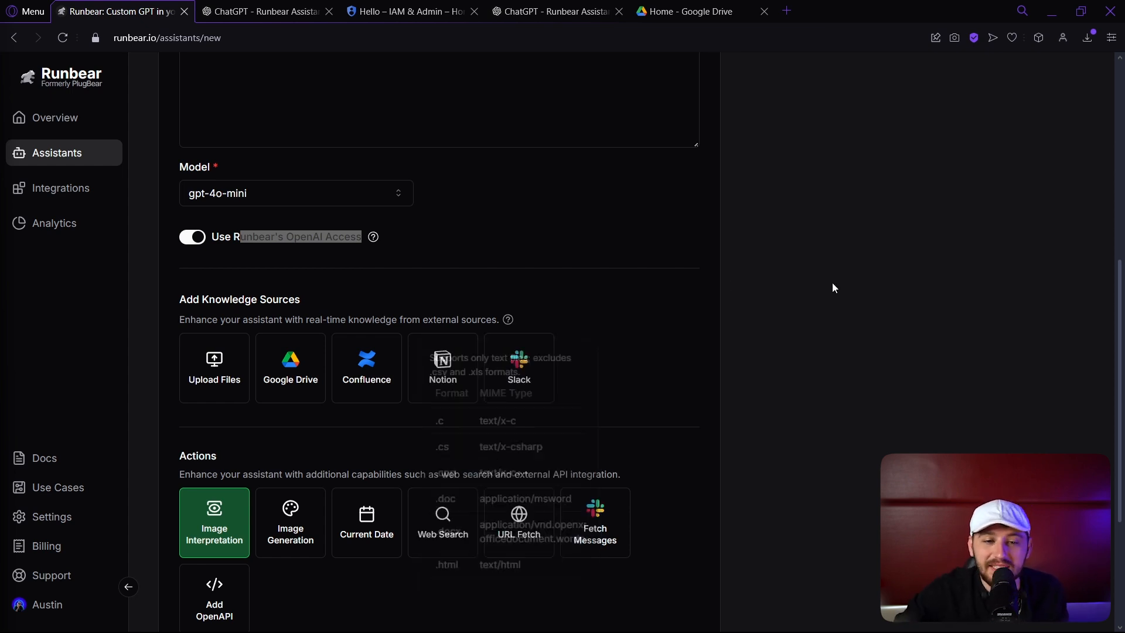
mouse_move(177, 395)
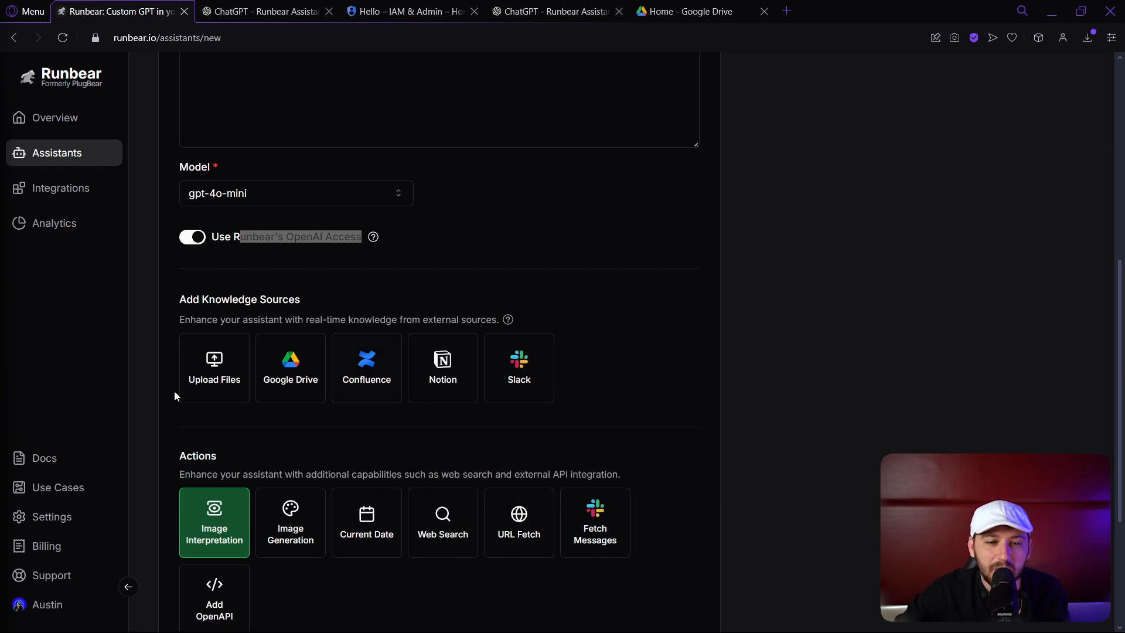
mouse_move(251, 402)
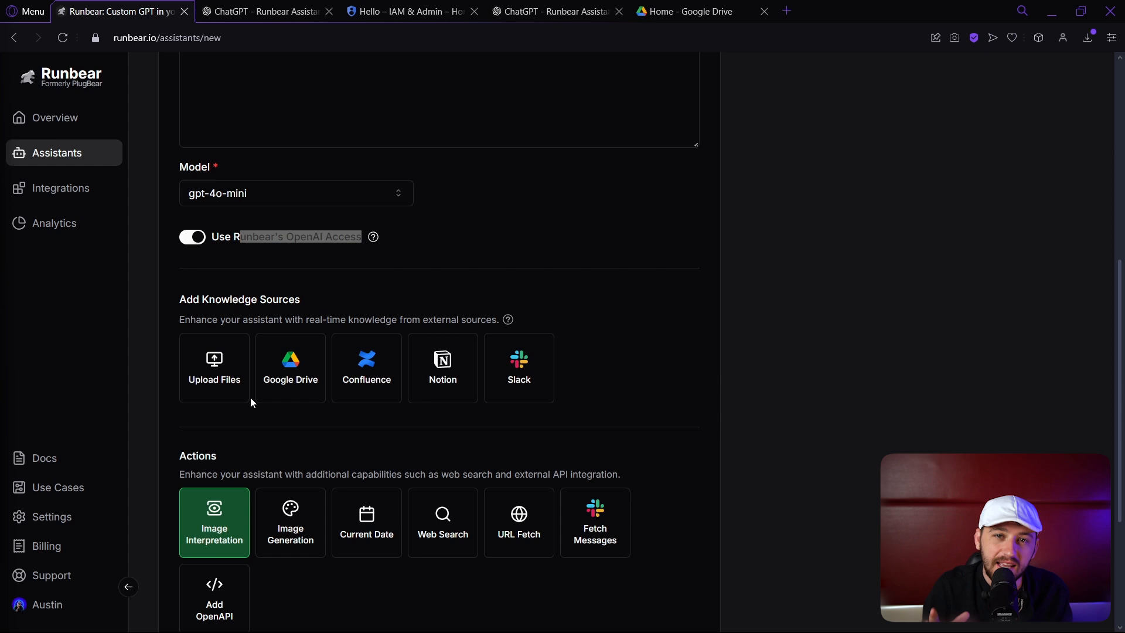
mouse_move(251, 383)
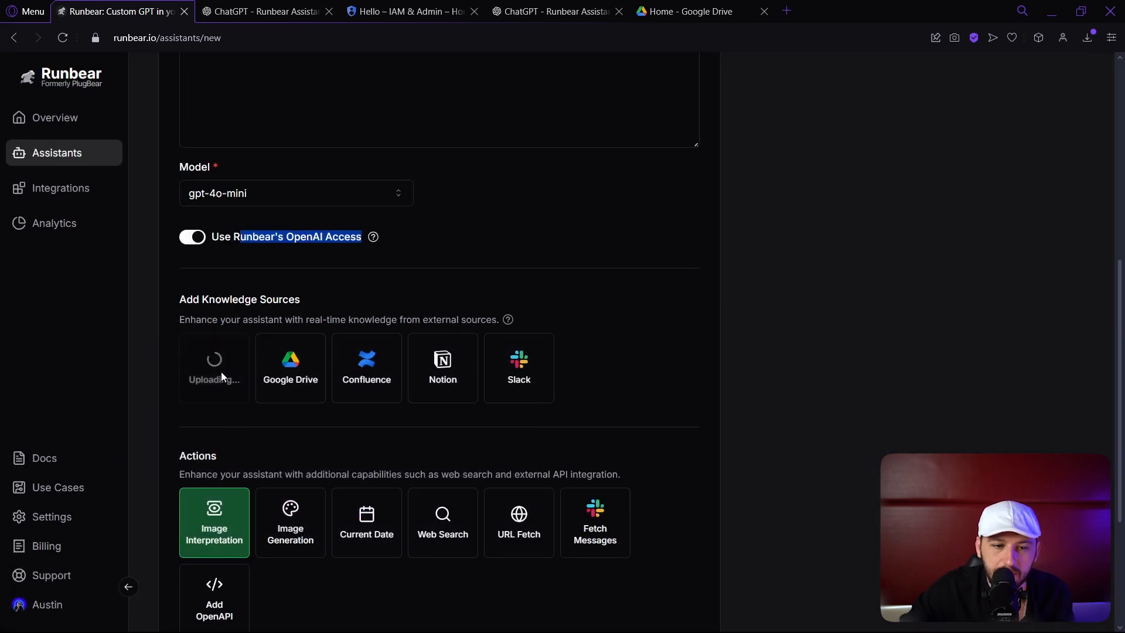
click(214, 367)
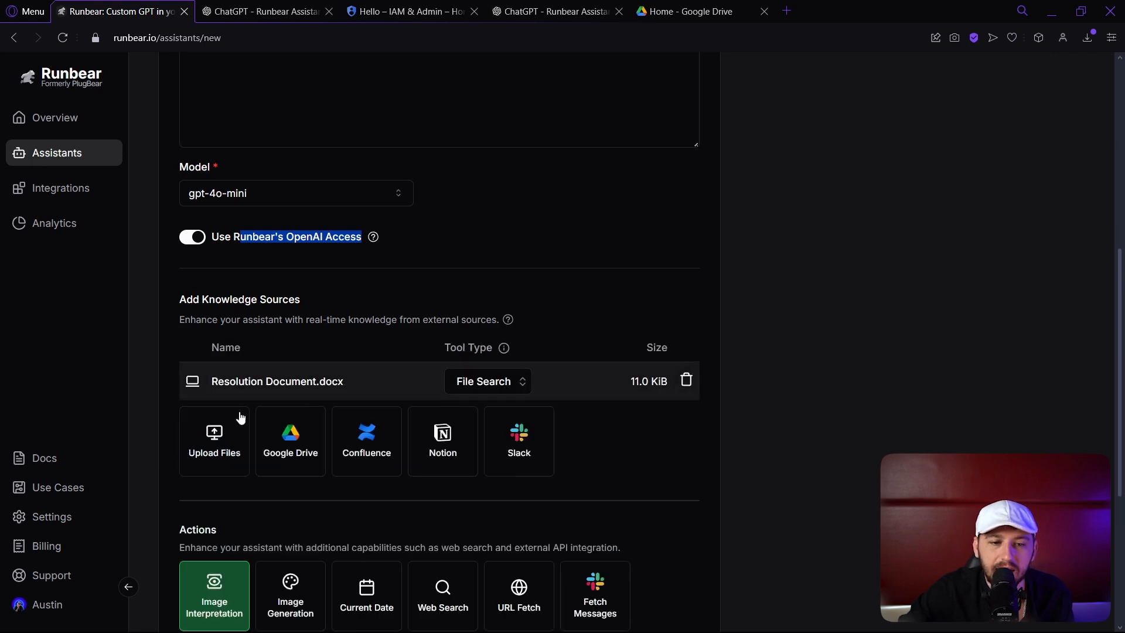
click(213, 441)
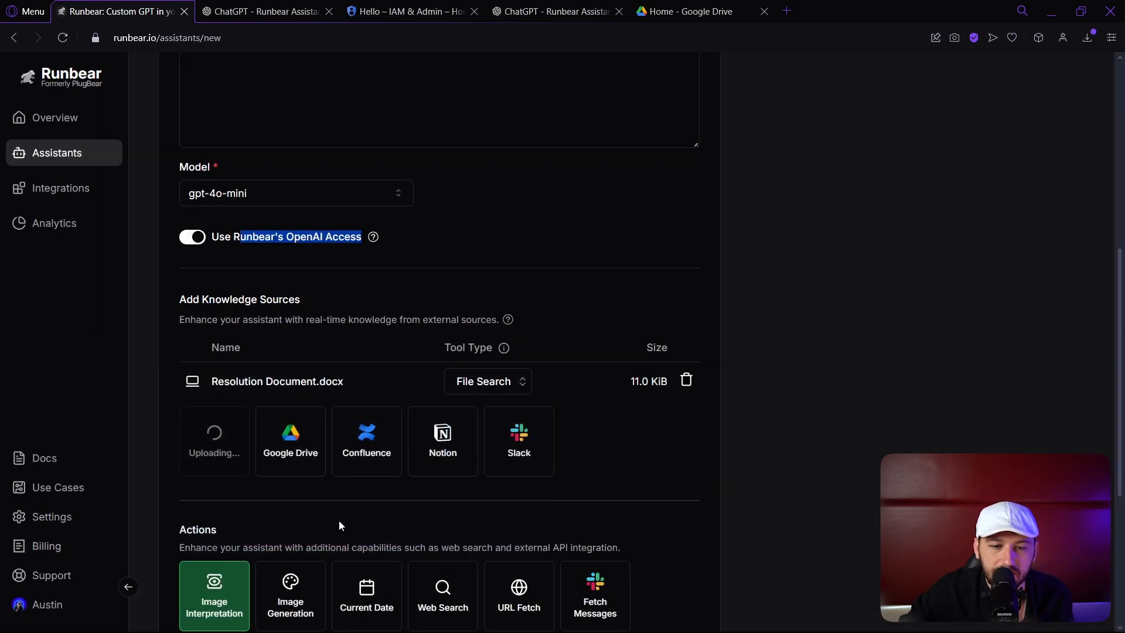
scroll(down, 3)
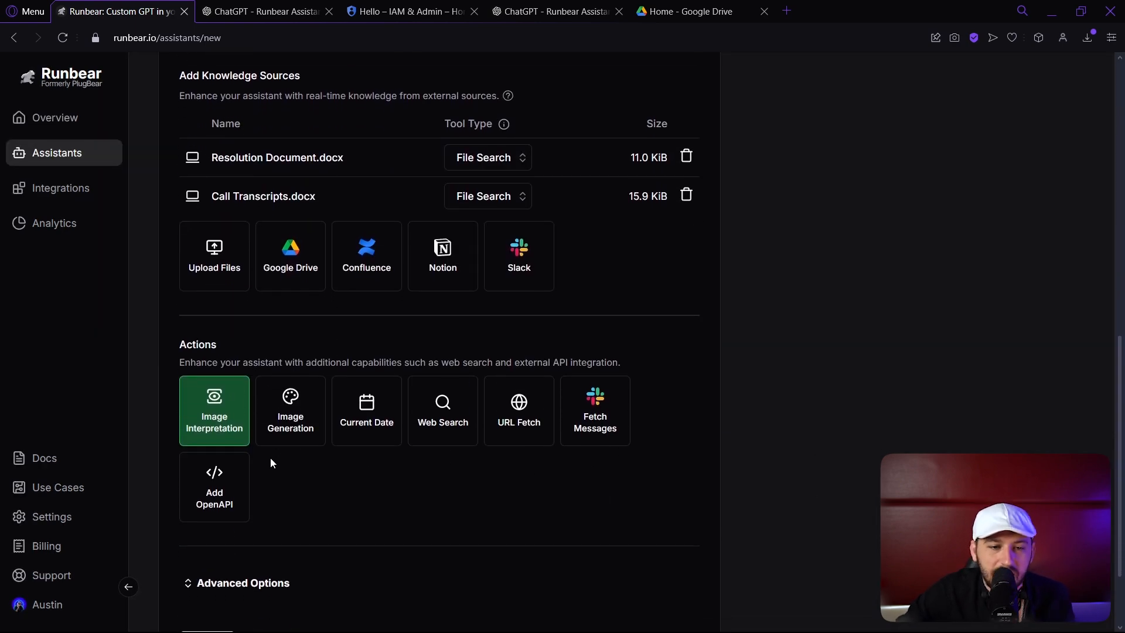
Leave image generation off, review Advanced Options, and submit the assistant with Create
click(290, 410)
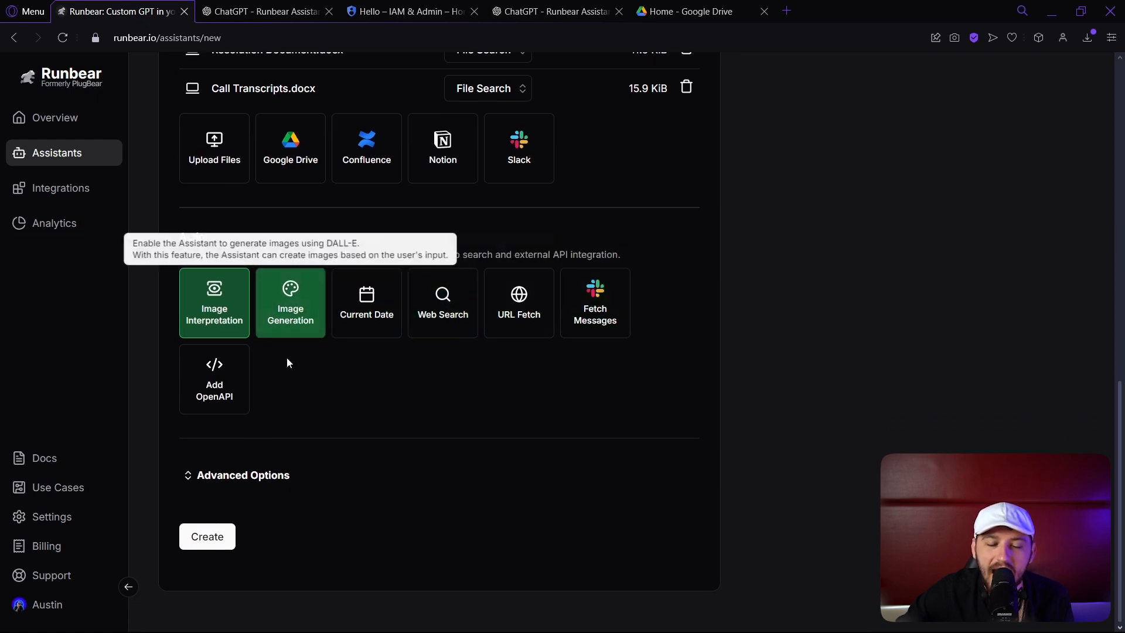
click(291, 302)
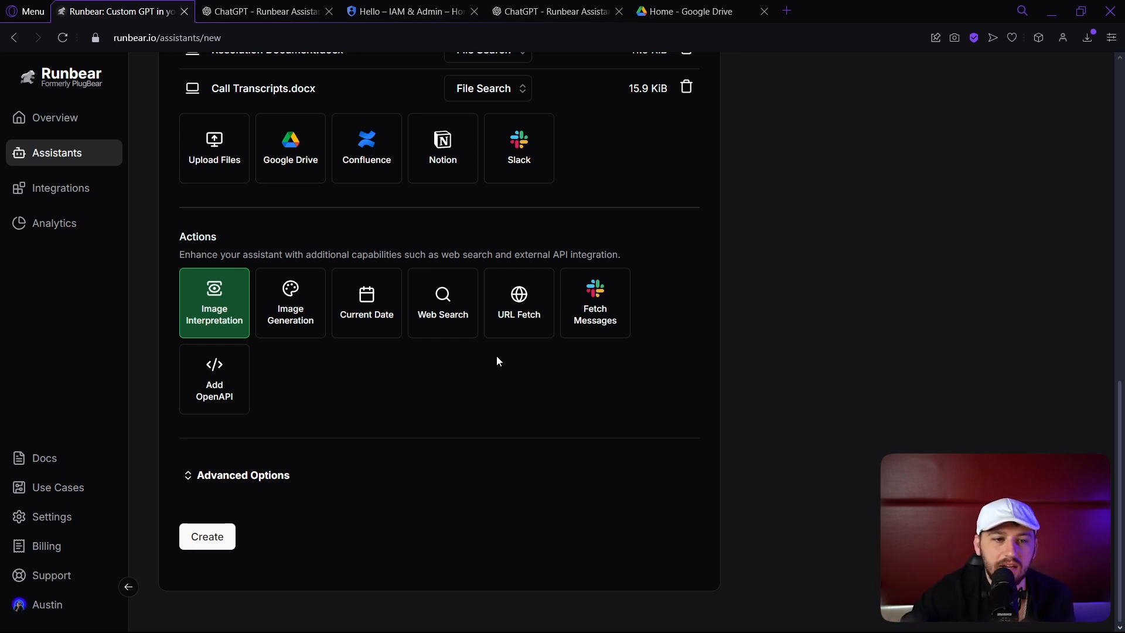
mouse_move(213, 302)
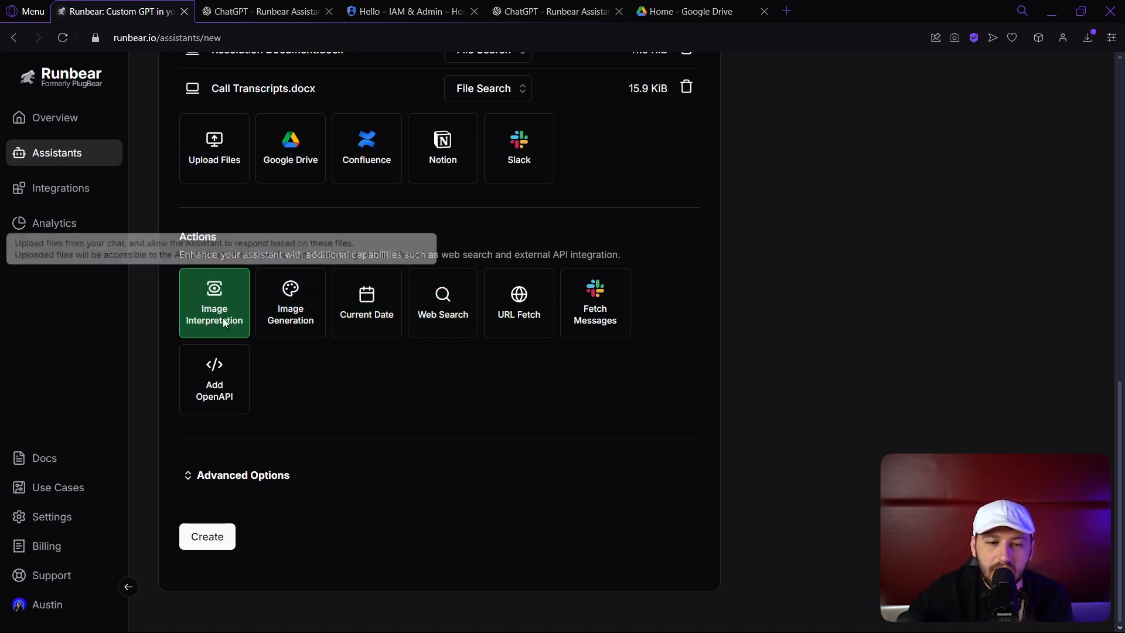
mouse_move(493, 425)
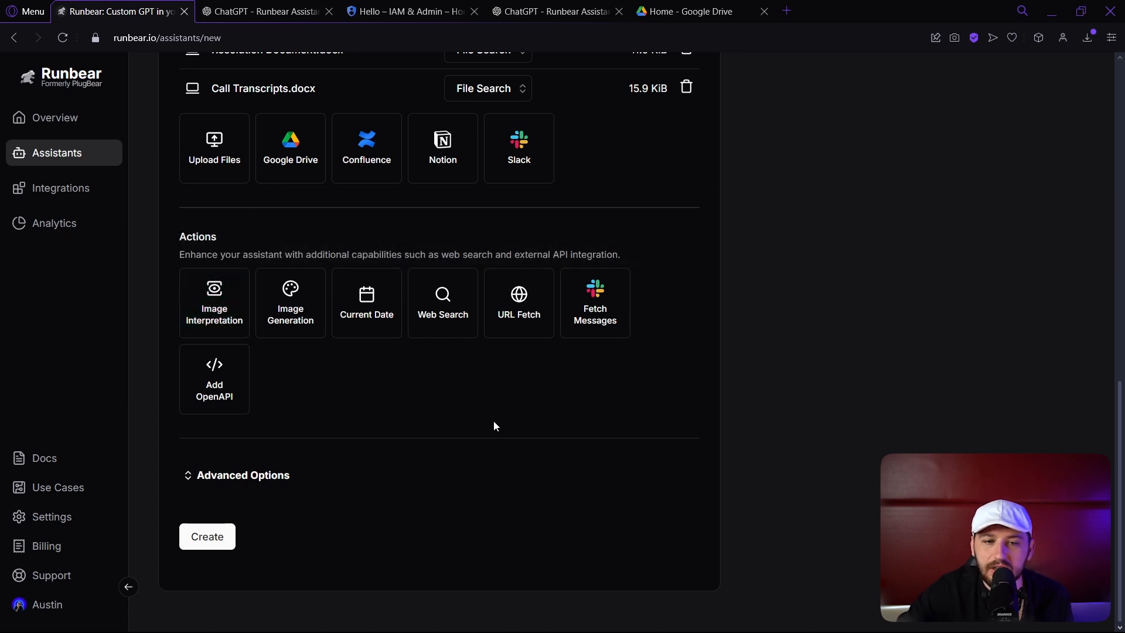
mouse_move(232, 513)
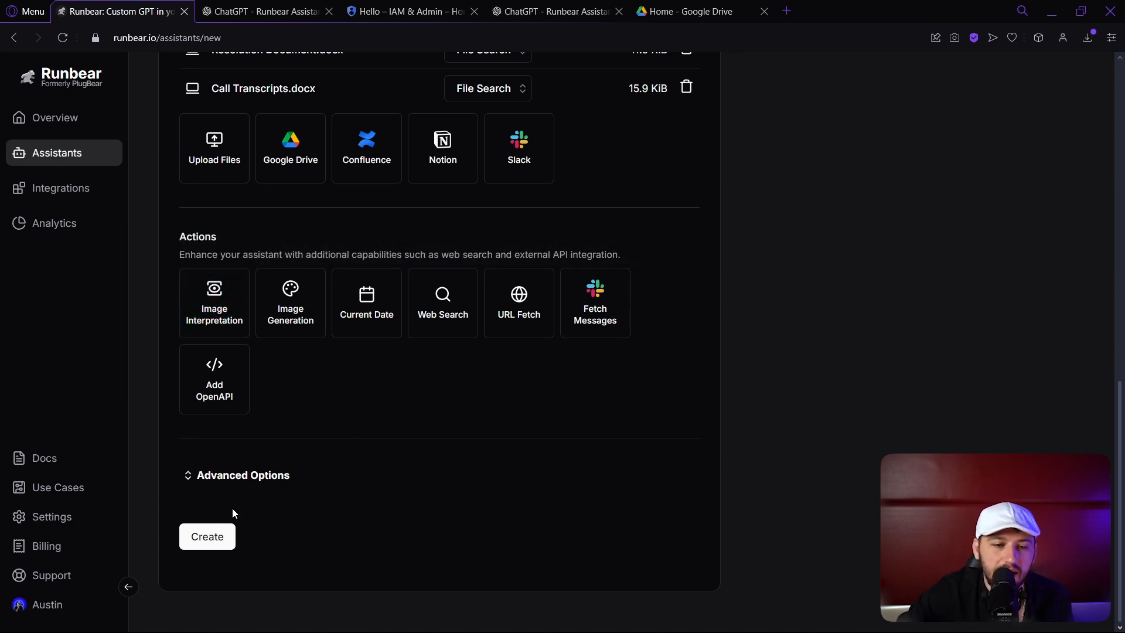
click(241, 474)
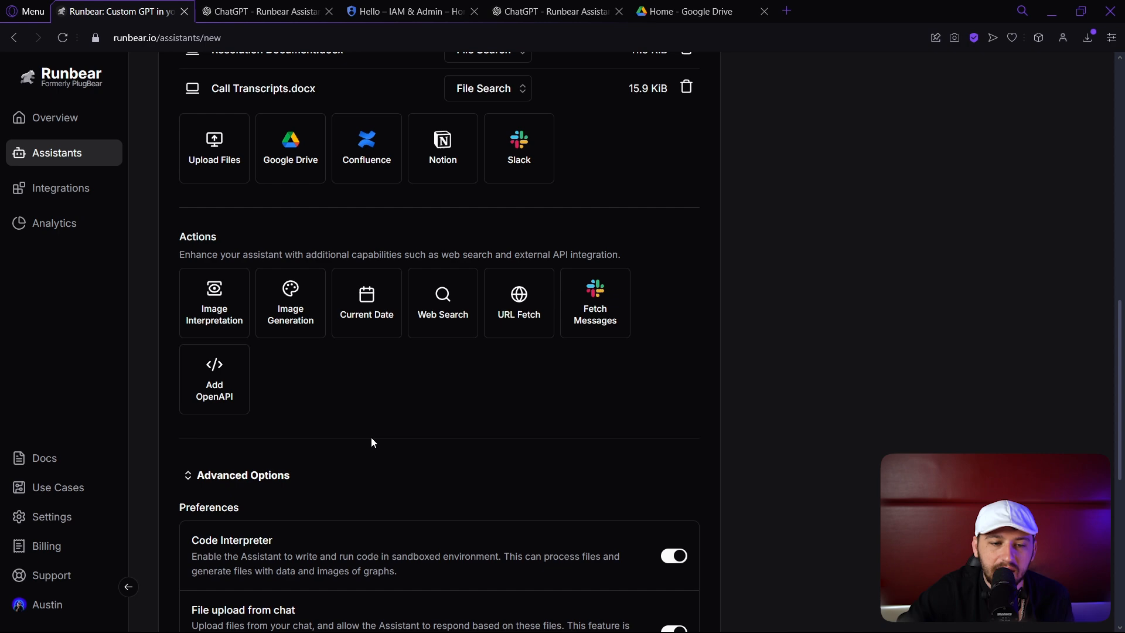
scroll(down, 3)
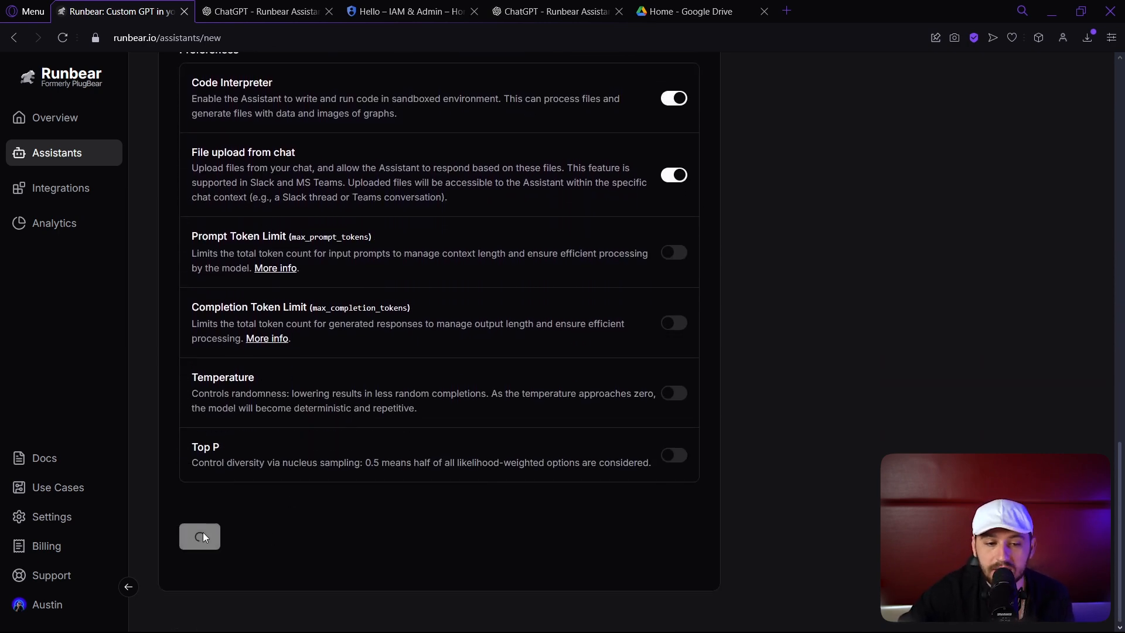
Choose Discord as the channel and authorize Runbear on the Horizon server
click(200, 537)
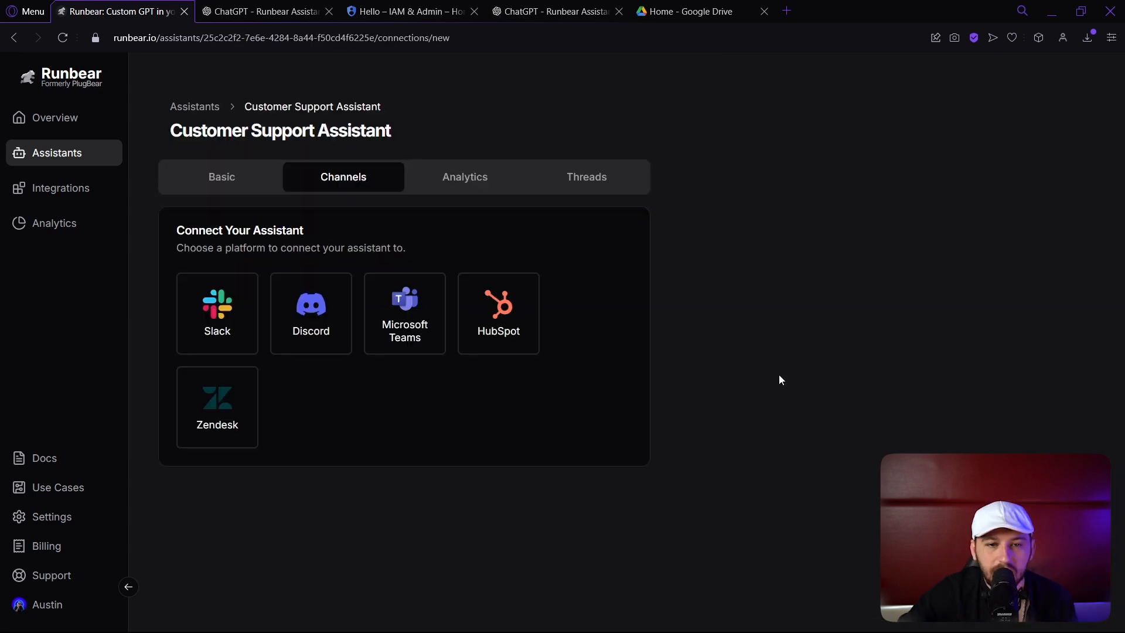
mouse_move(772, 380)
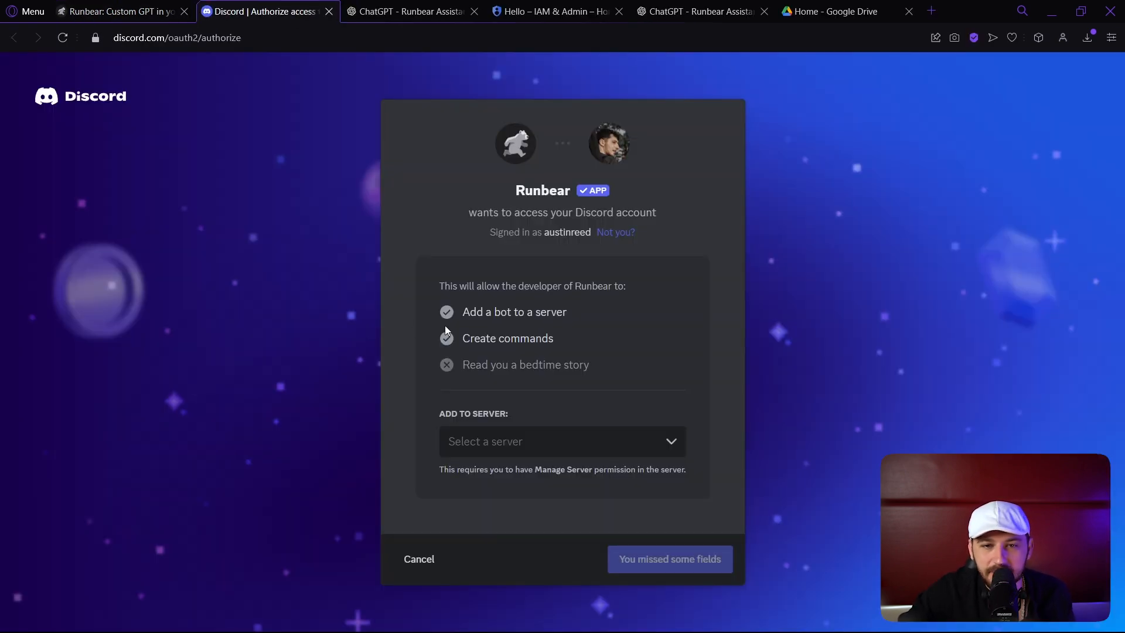
click(562, 441)
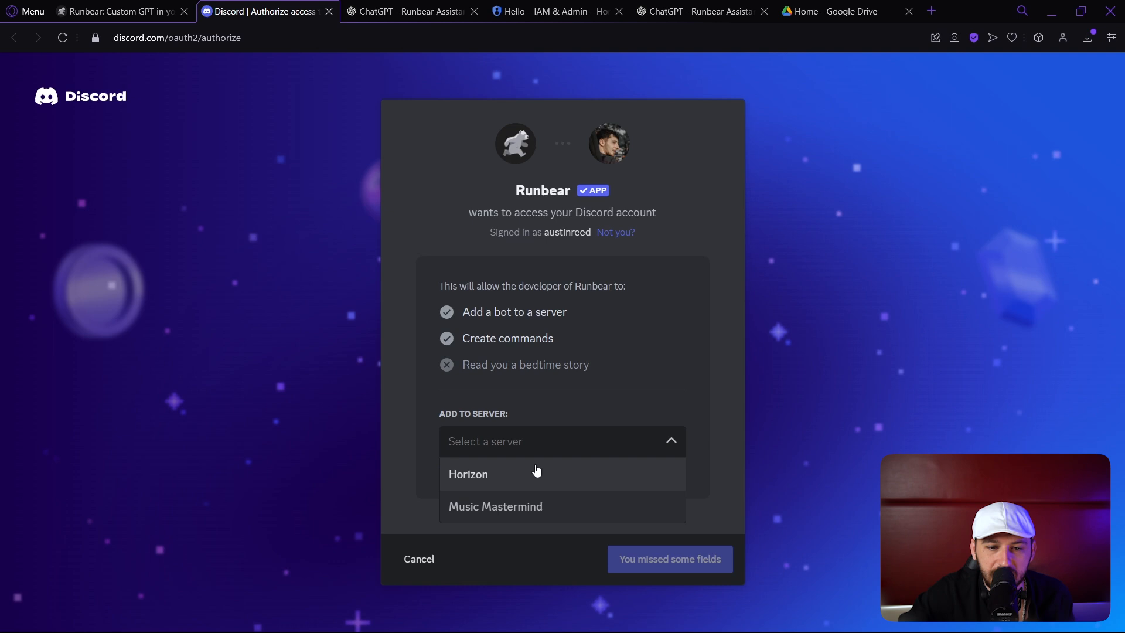
click(468, 473)
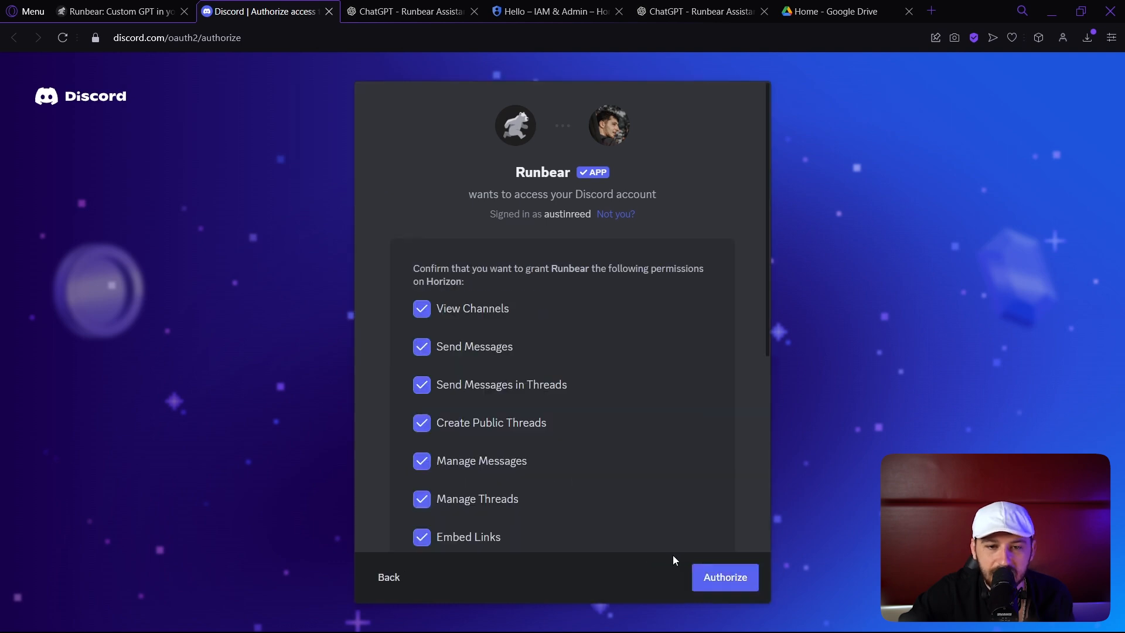
scroll(down, 3)
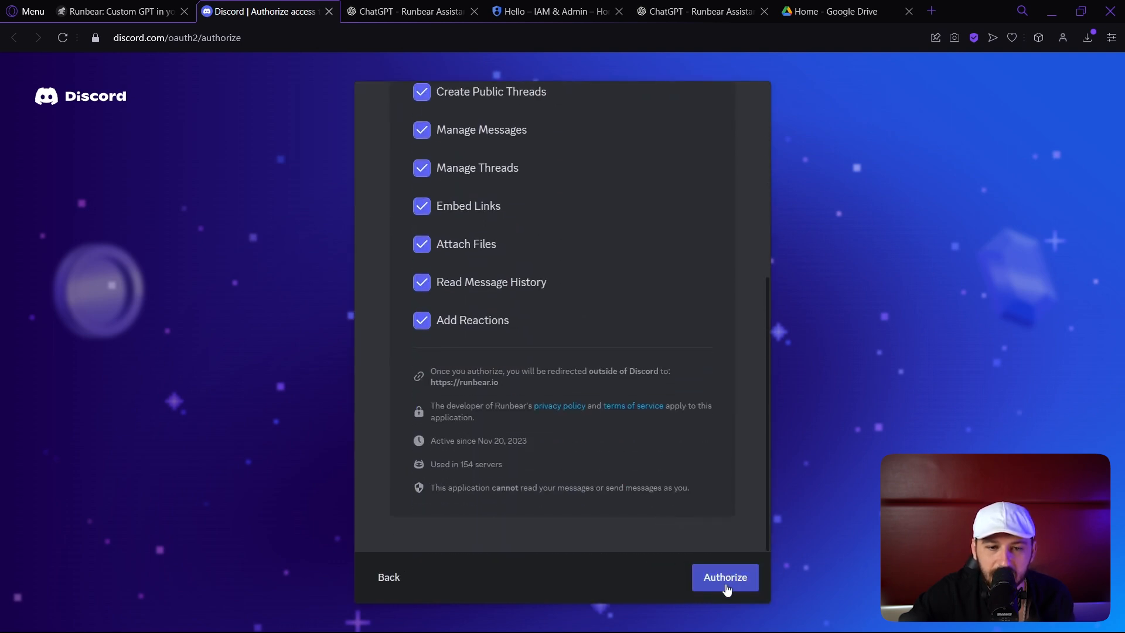
click(724, 576)
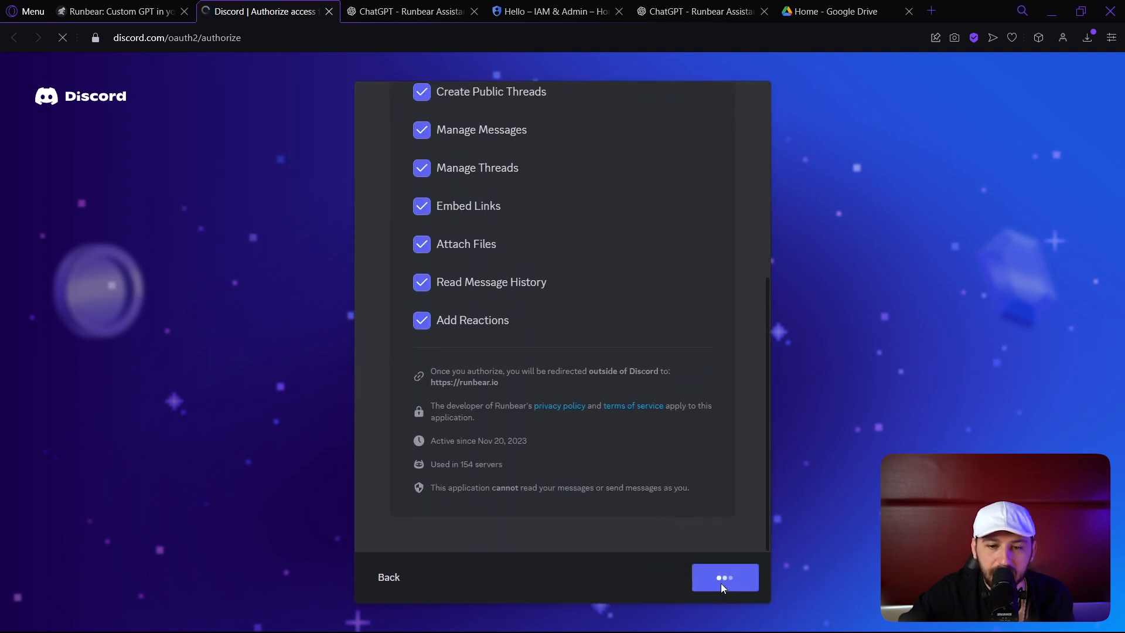
Add the Horizon Discord server as a Runbear channel
click(724, 577)
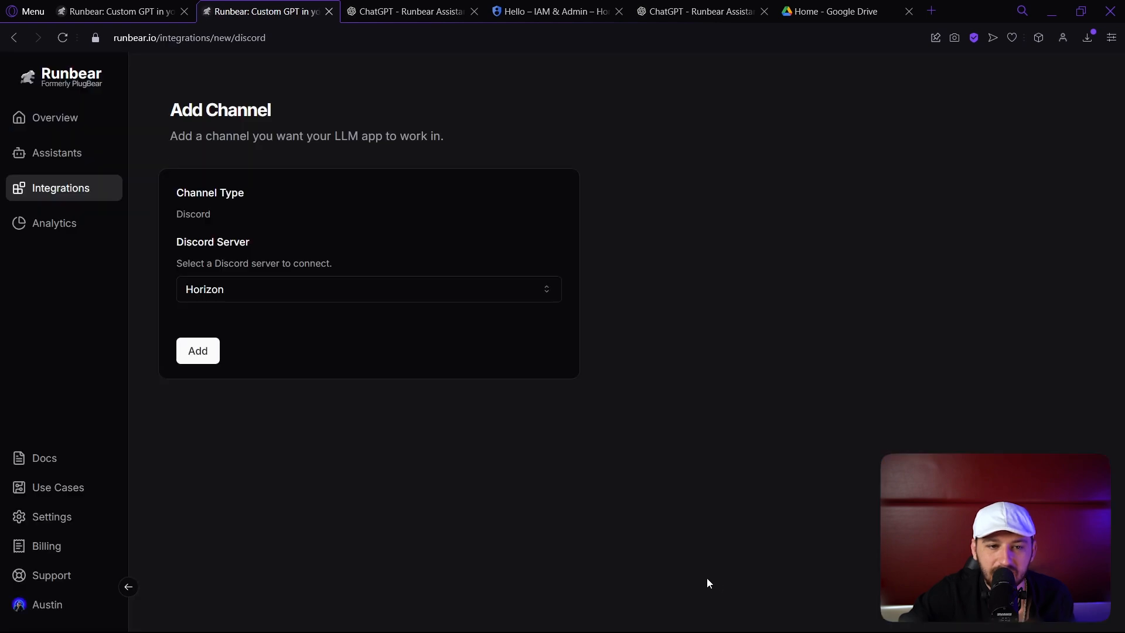
click(197, 350)
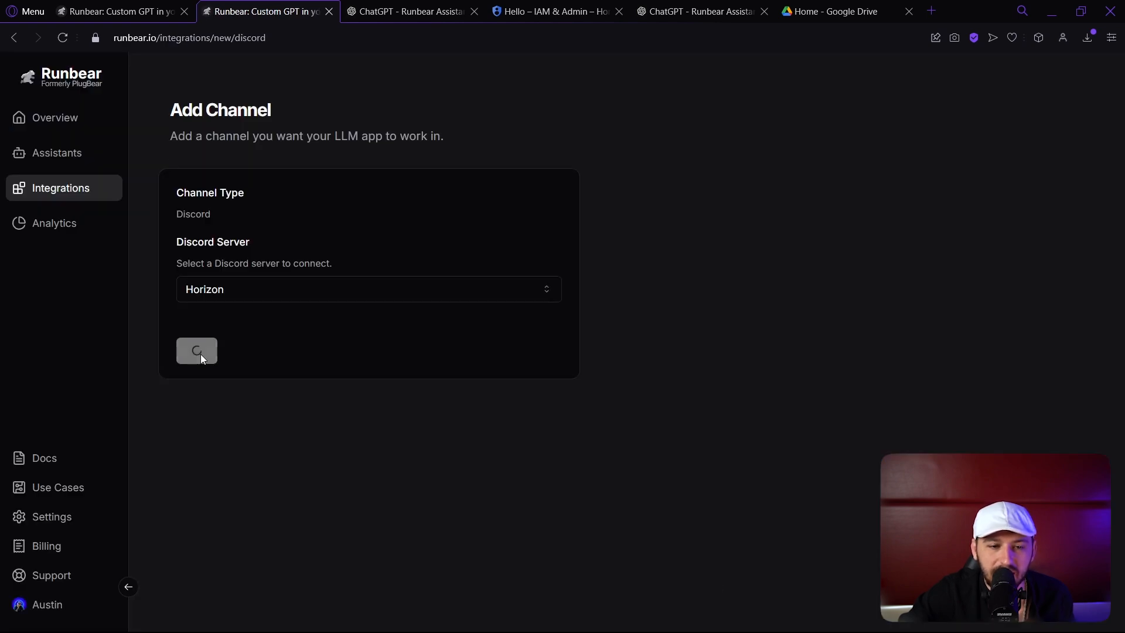
click(197, 351)
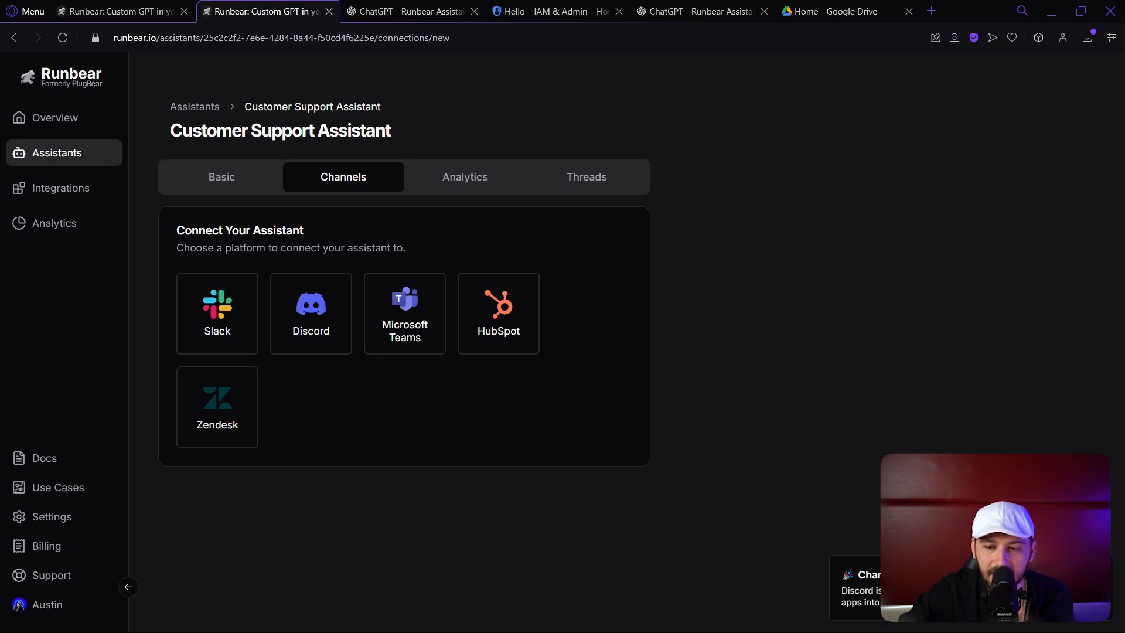
mouse_move(794, 576)
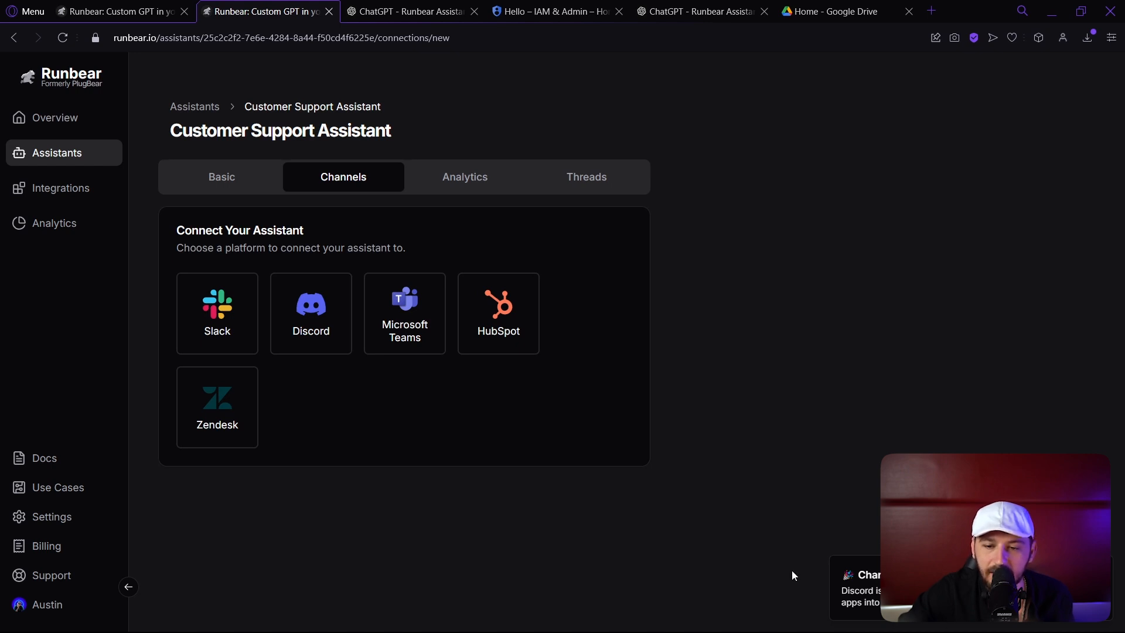
mouse_move(364, 437)
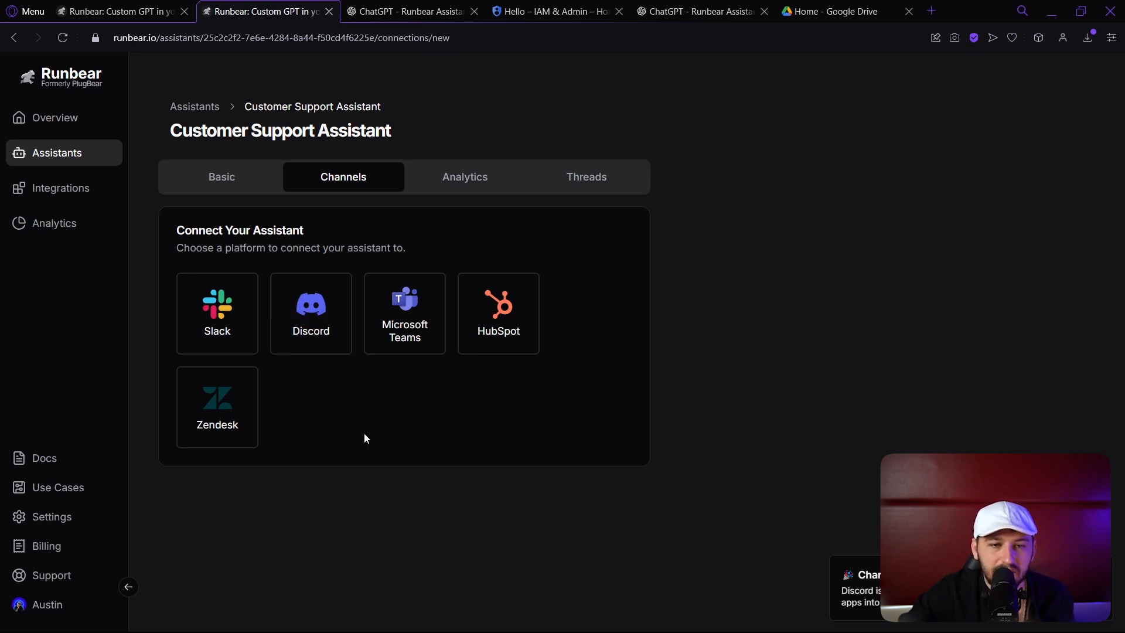
Create the Discord connection to Horizon's #testing channel with mention and thread-reply triggers
click(309, 314)
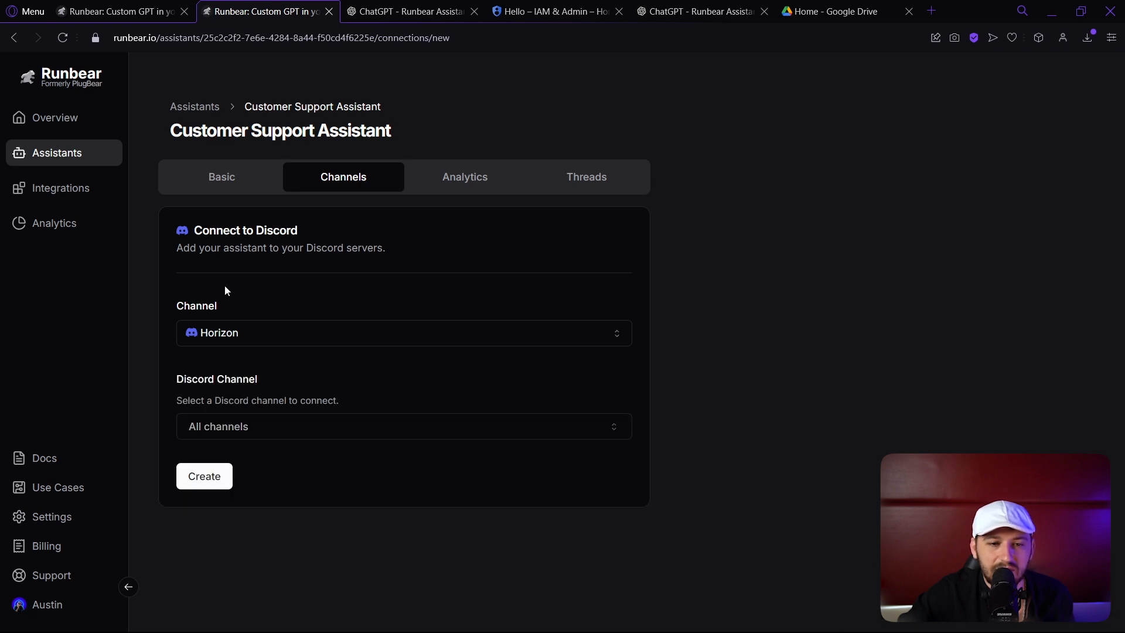
click(403, 331)
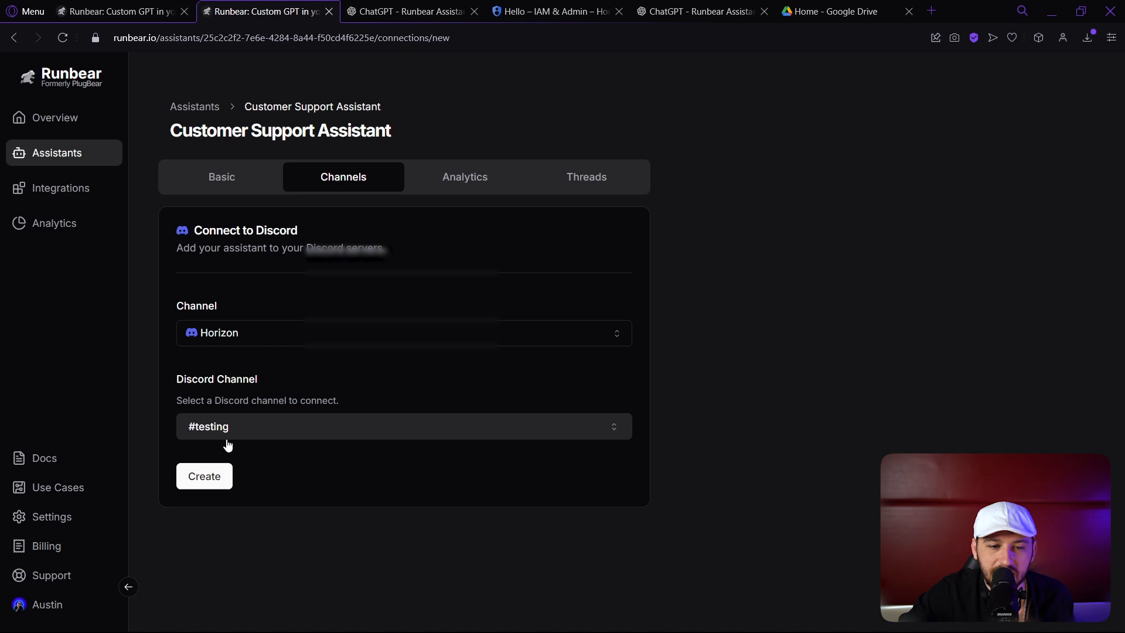
click(204, 476)
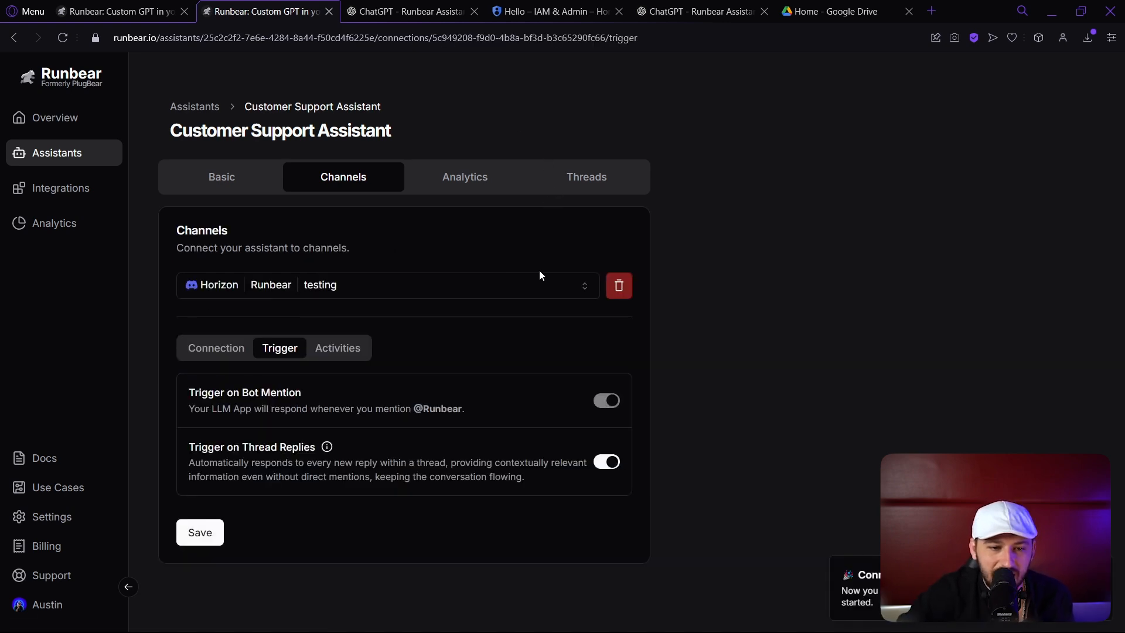
mouse_move(260, 439)
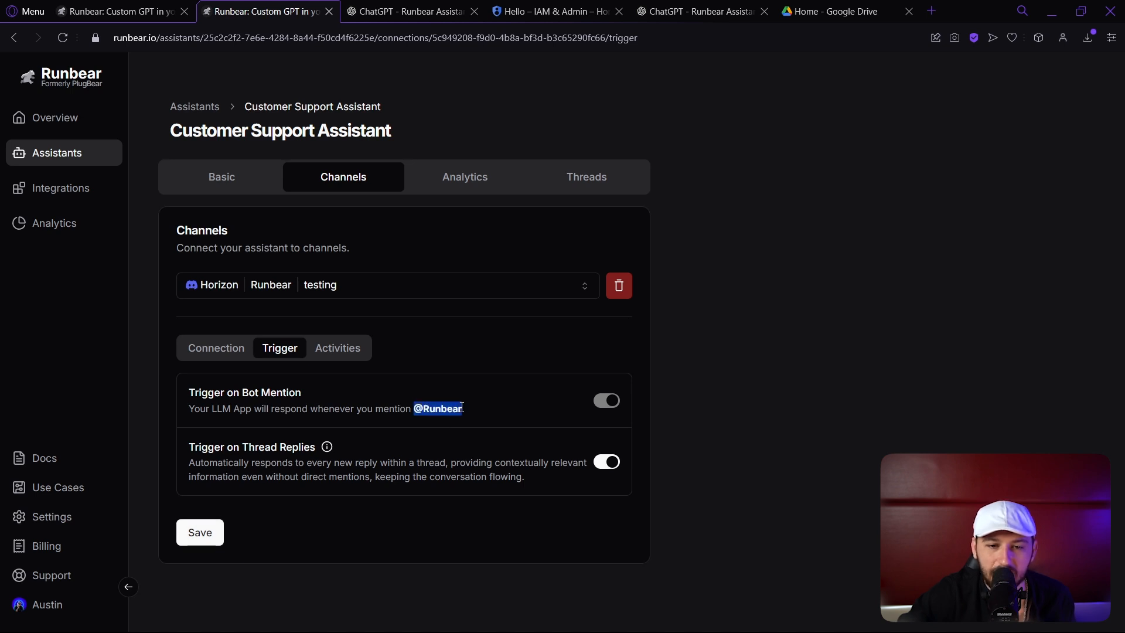
click(199, 532)
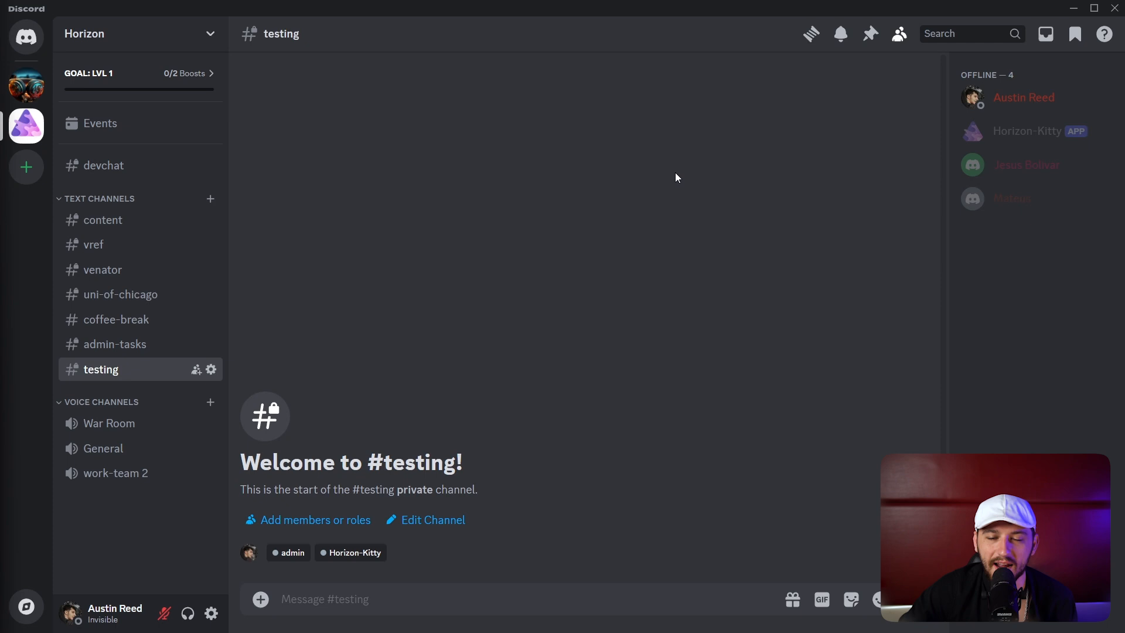
mouse_move(361, 401)
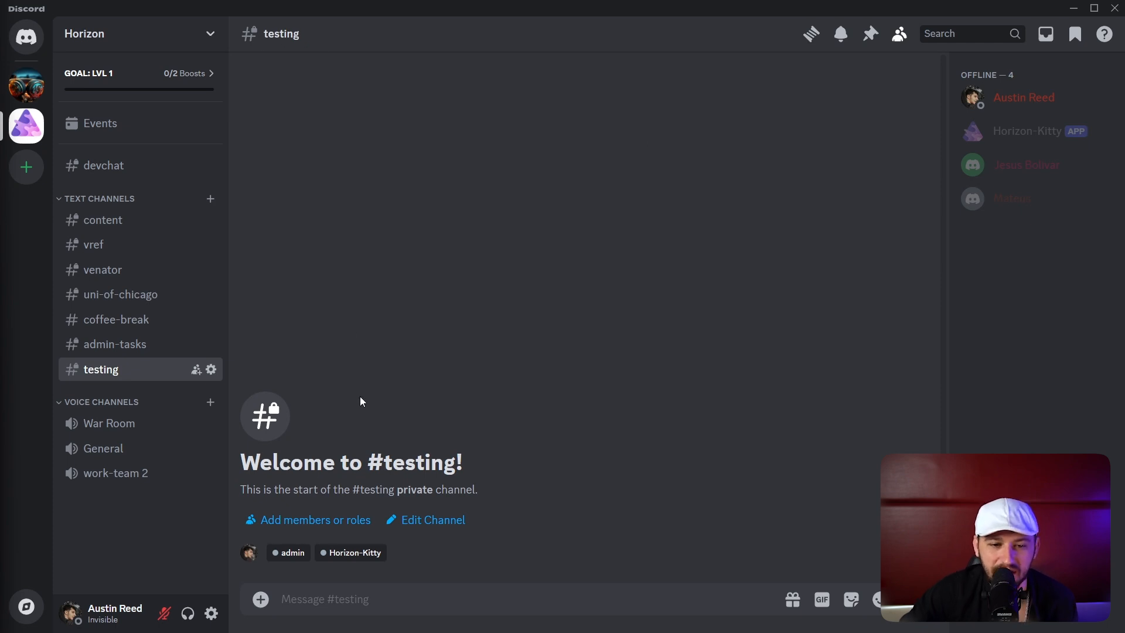
Add the runbear app as a member of the private #testing channel
click(314, 519)
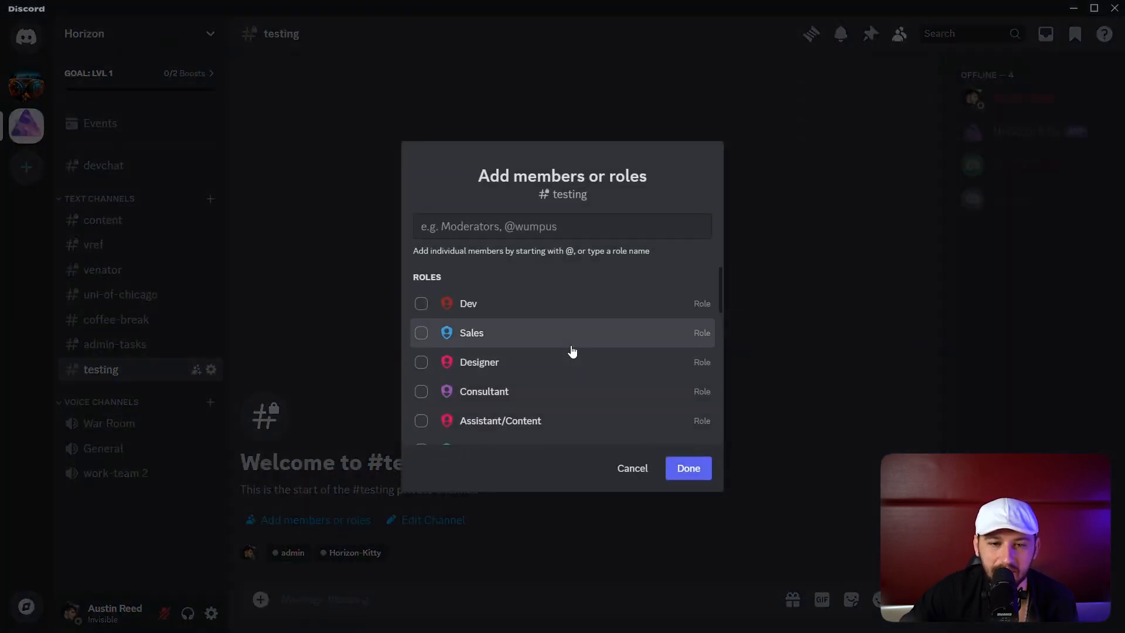
scroll(down, 3)
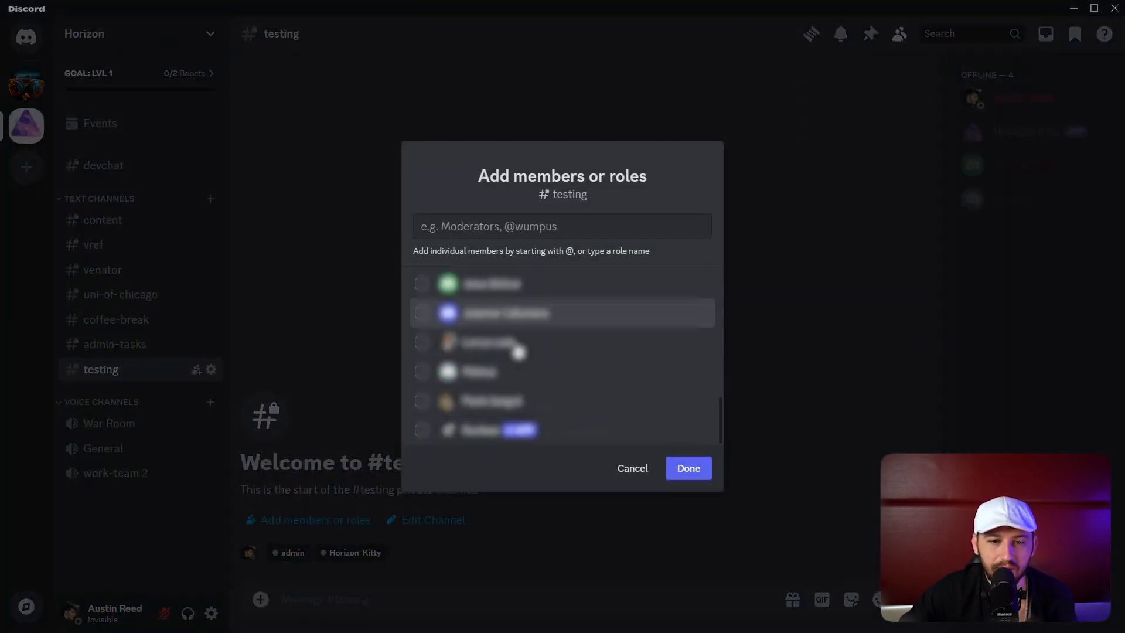
text(runbear)
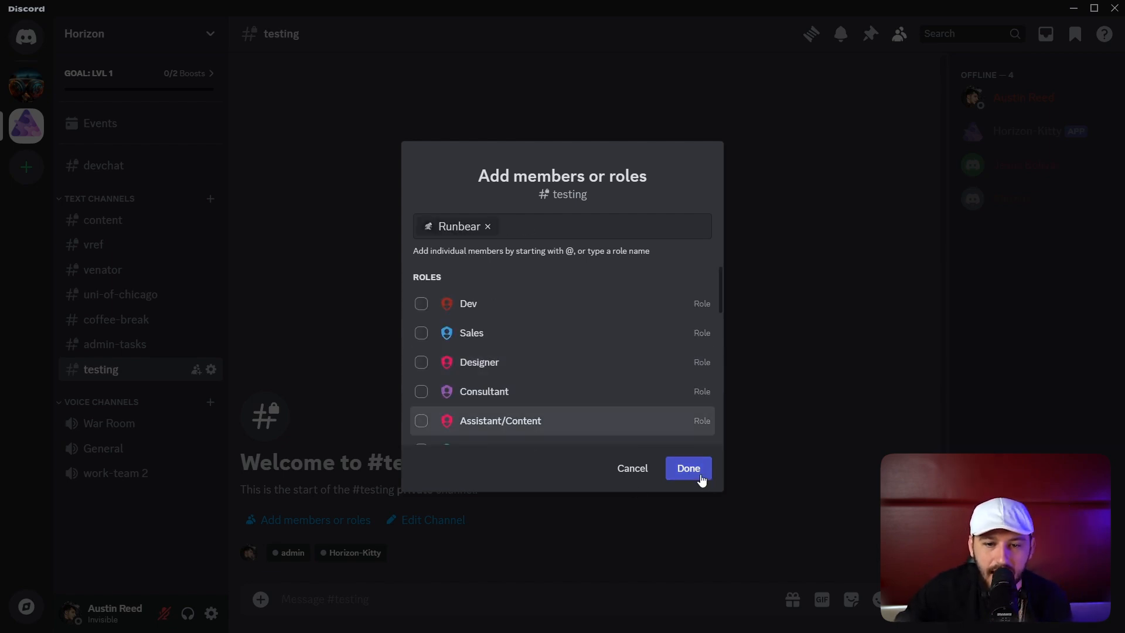
click(686, 467)
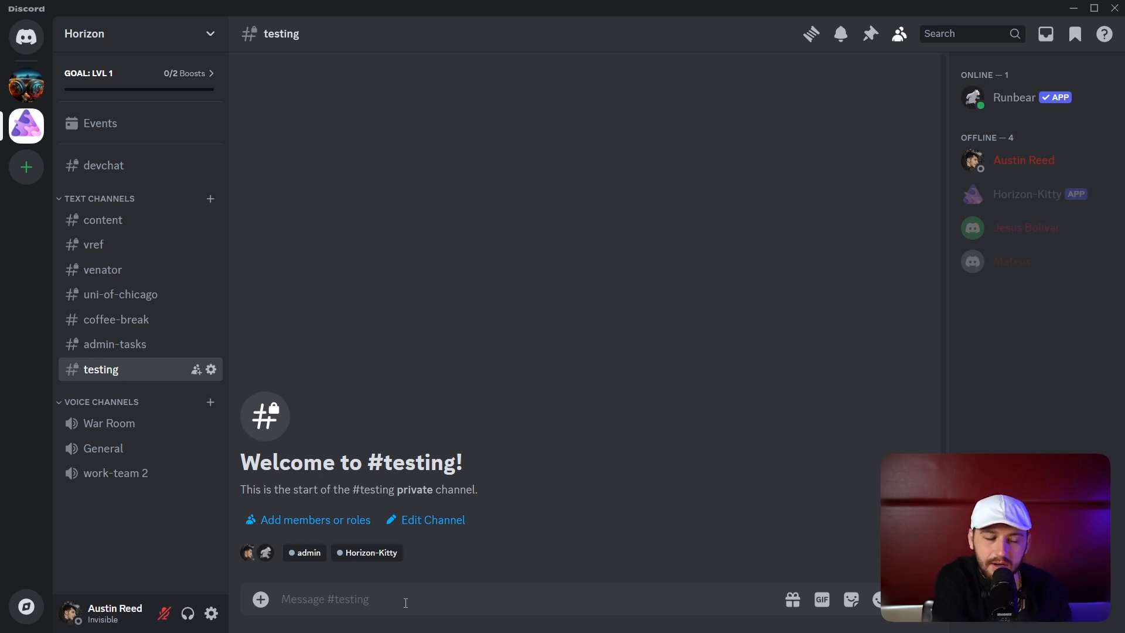
text(@Runbear)
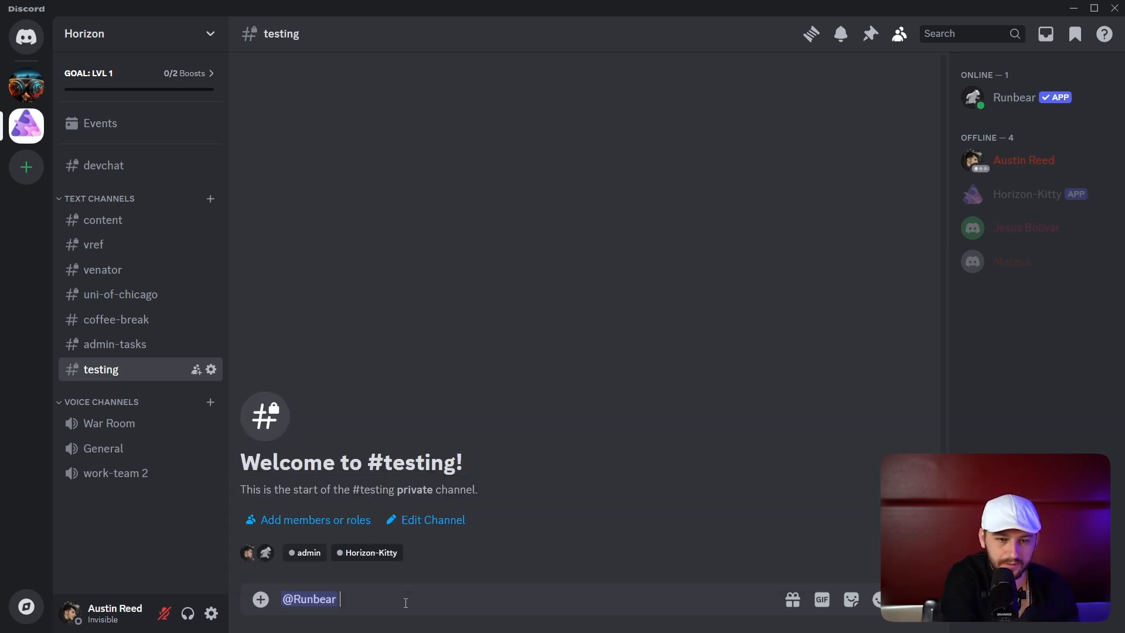
text(Hey, my cellphone serv)
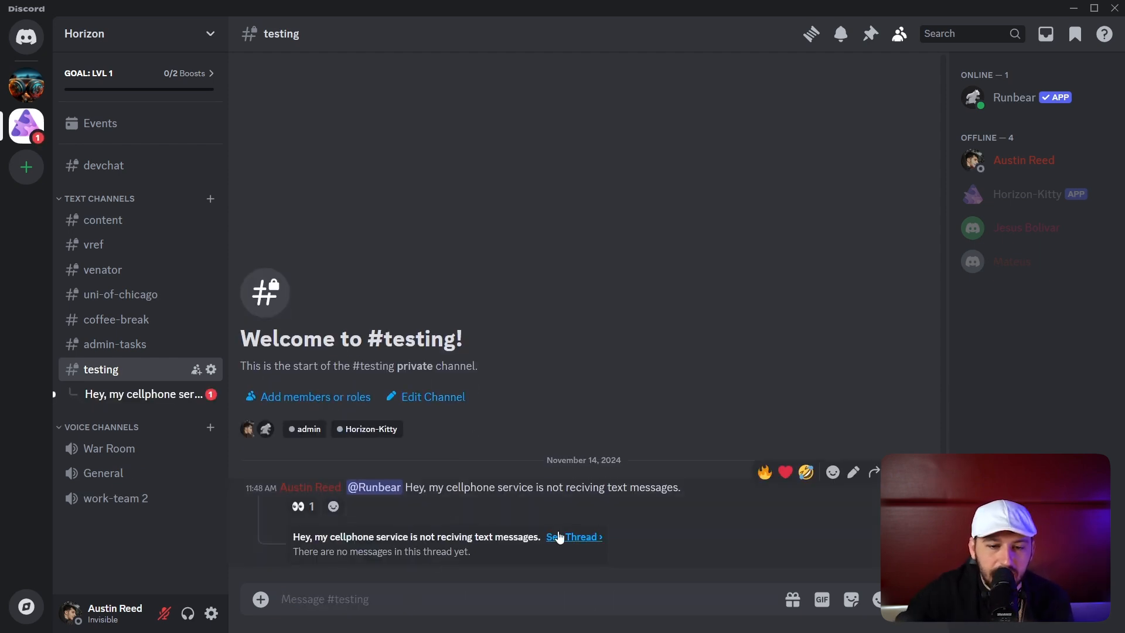
click(575, 537)
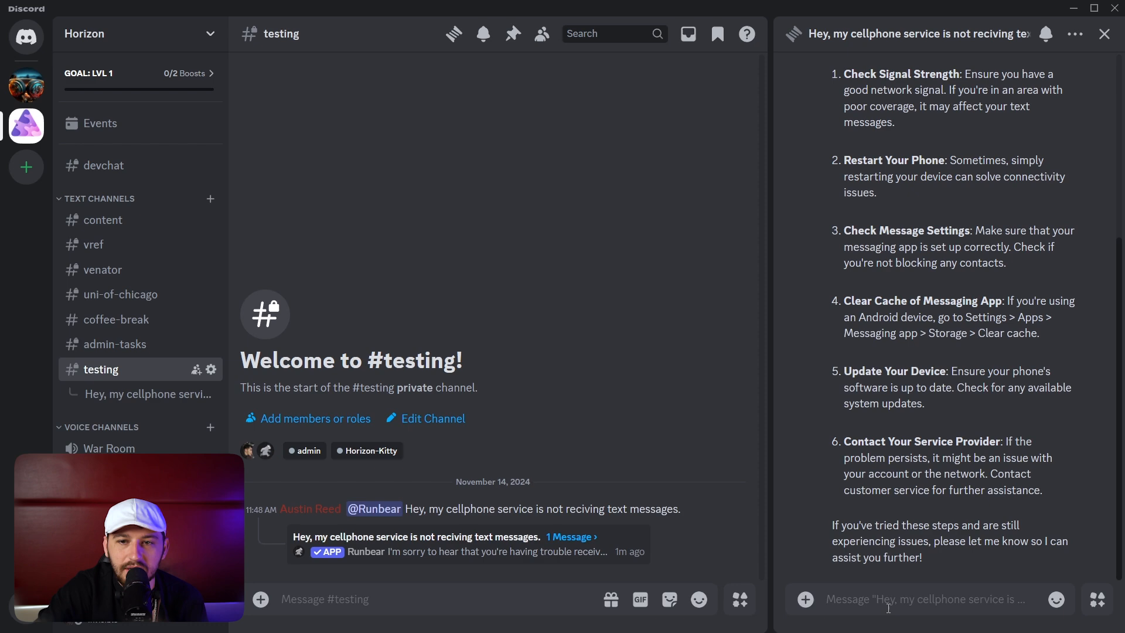
scroll(up, 3)
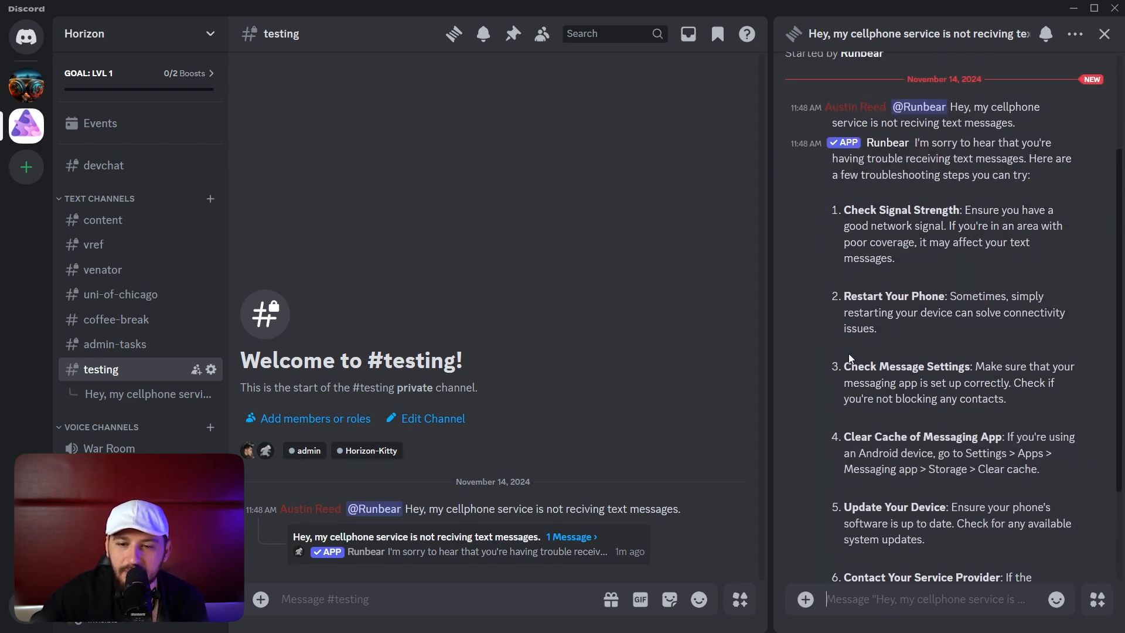
scroll(down, 3)
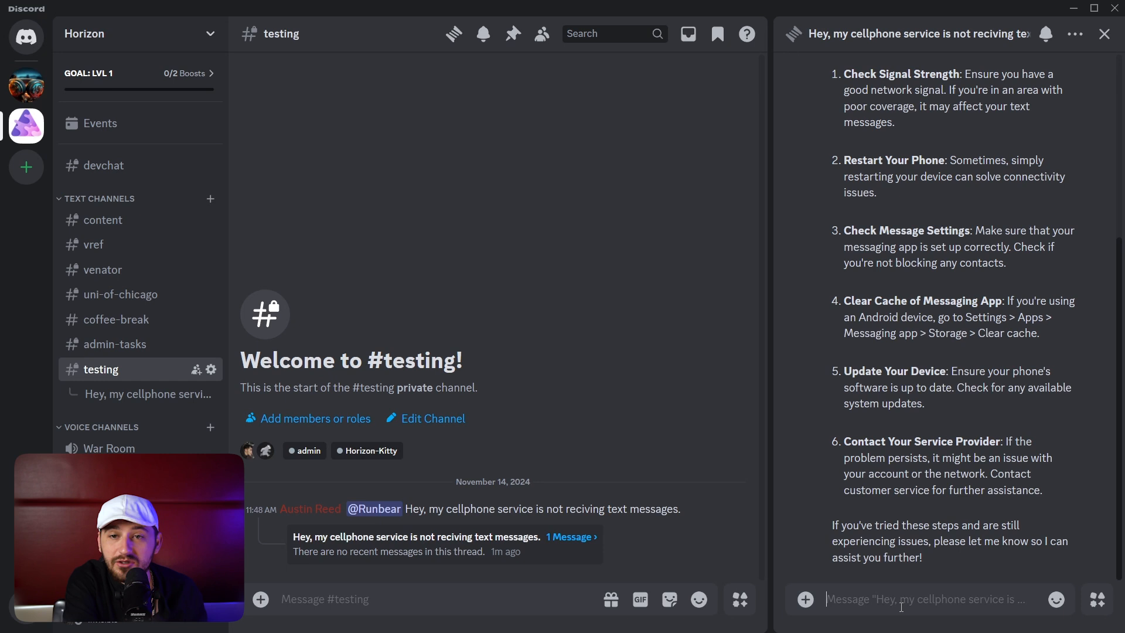
text(@runbear can i update my)
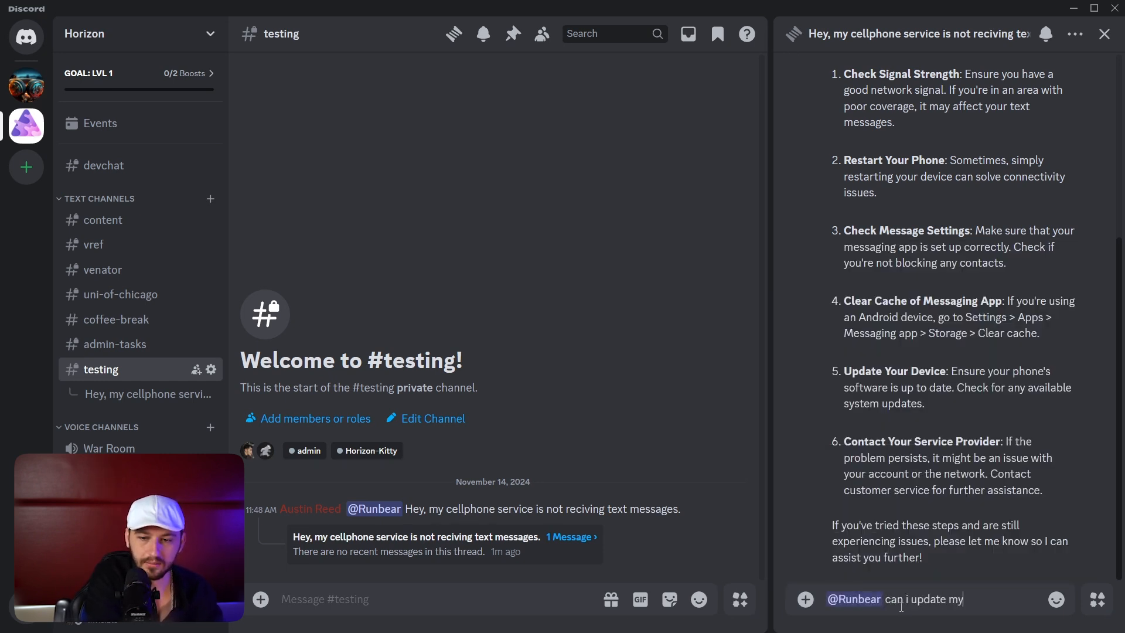
text(billing information)
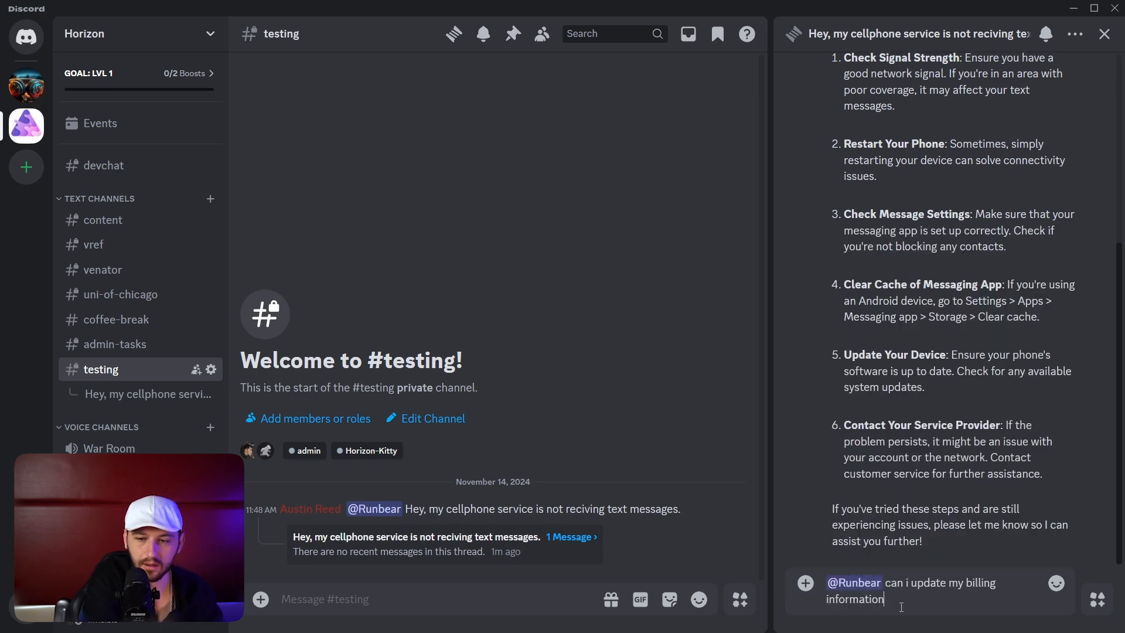